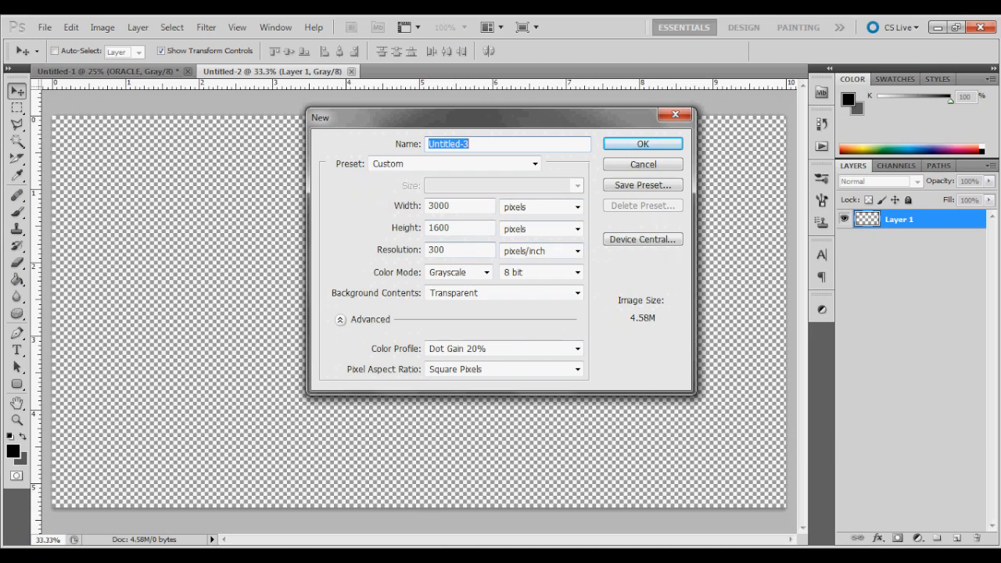
pyautogui.moveTo(457, 228)
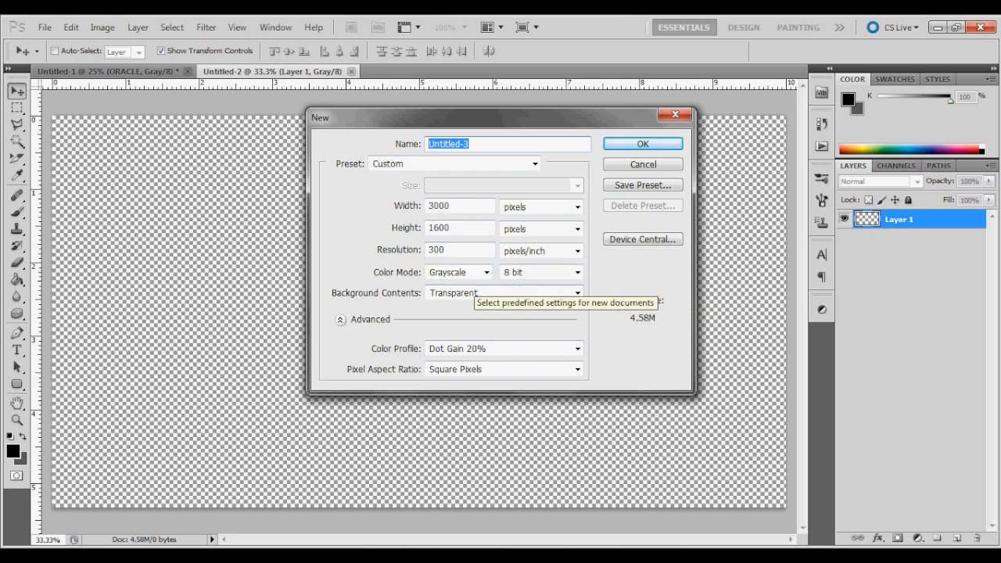
# Create the new 3000 × 1600 px, 300 ppi transparent document in RGB Color mode.
pyautogui.click(485, 272)
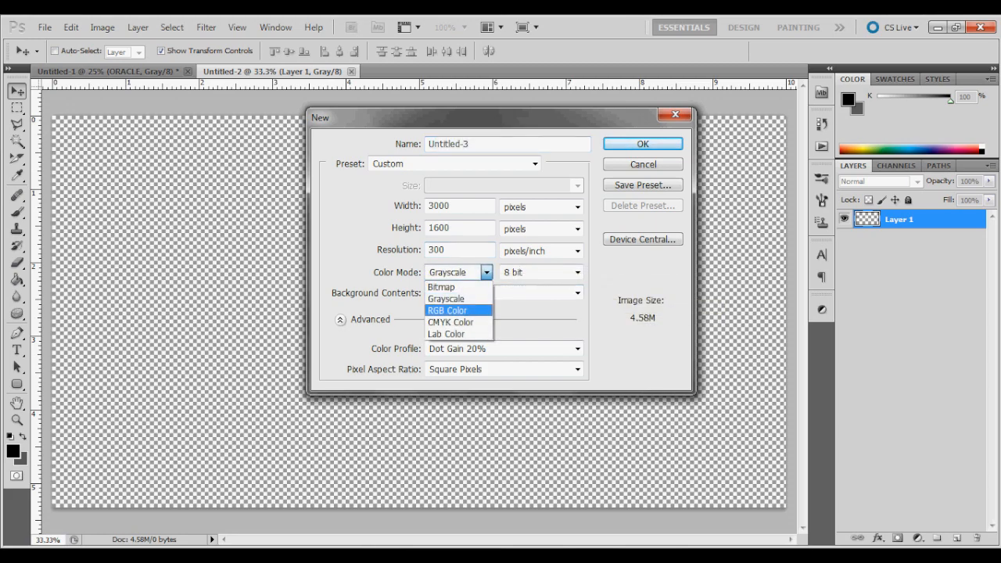
pyautogui.click(448, 310)
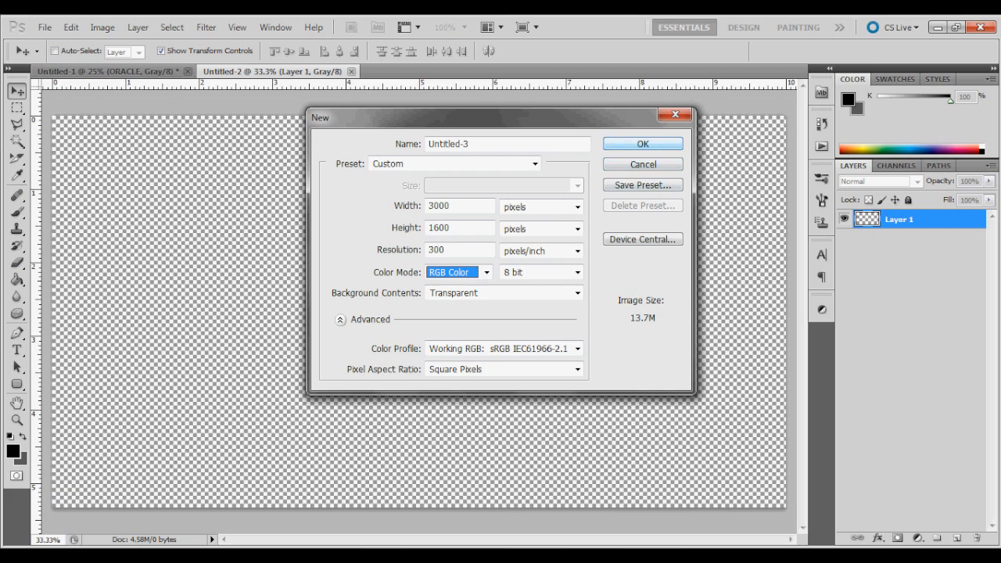
pyautogui.click(642, 144)
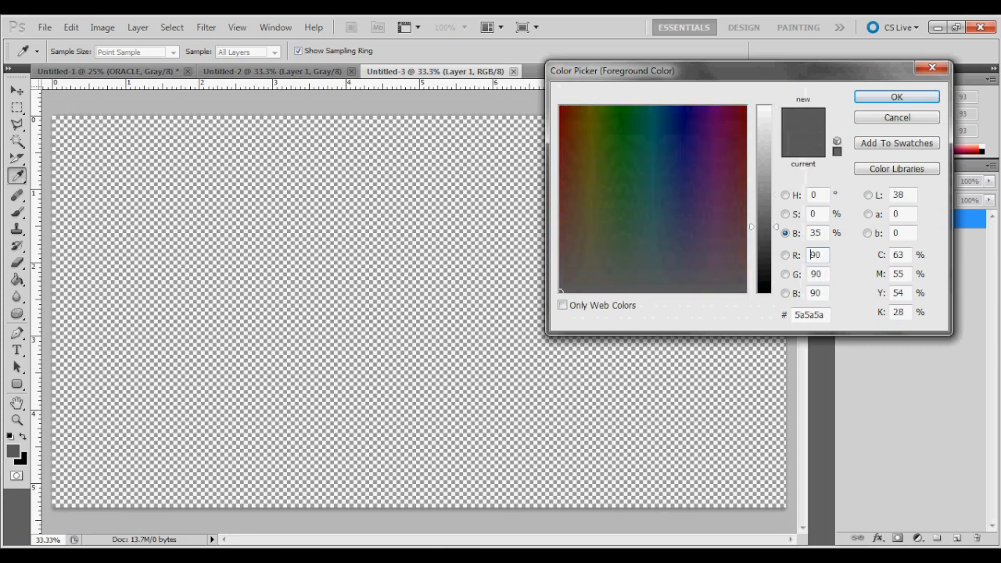
# Fill Layer 1 with dark grey 5a5a5a using the Paint Bucket and add a new empty layer.
pyautogui.click(897, 97)
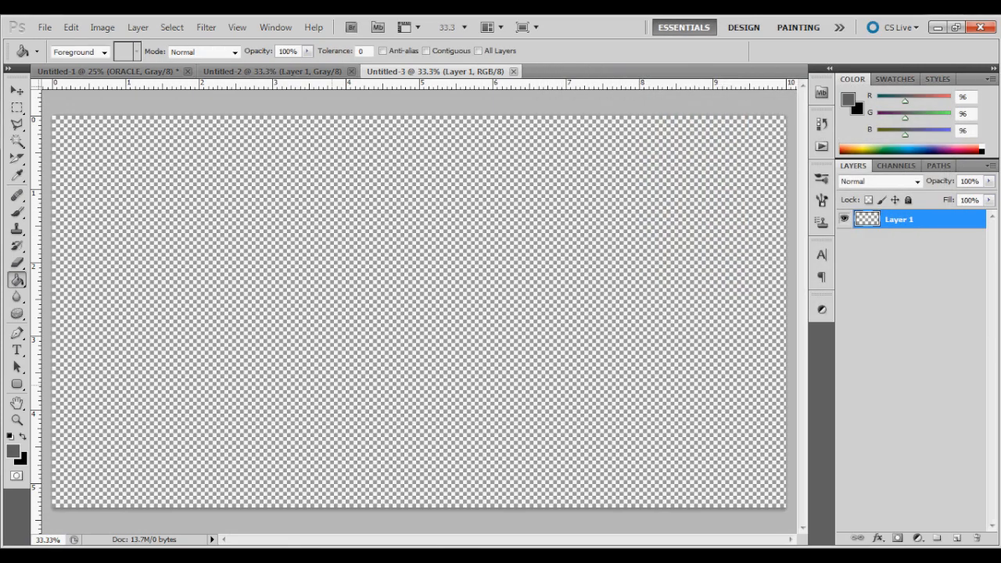
pyautogui.click(419, 313)
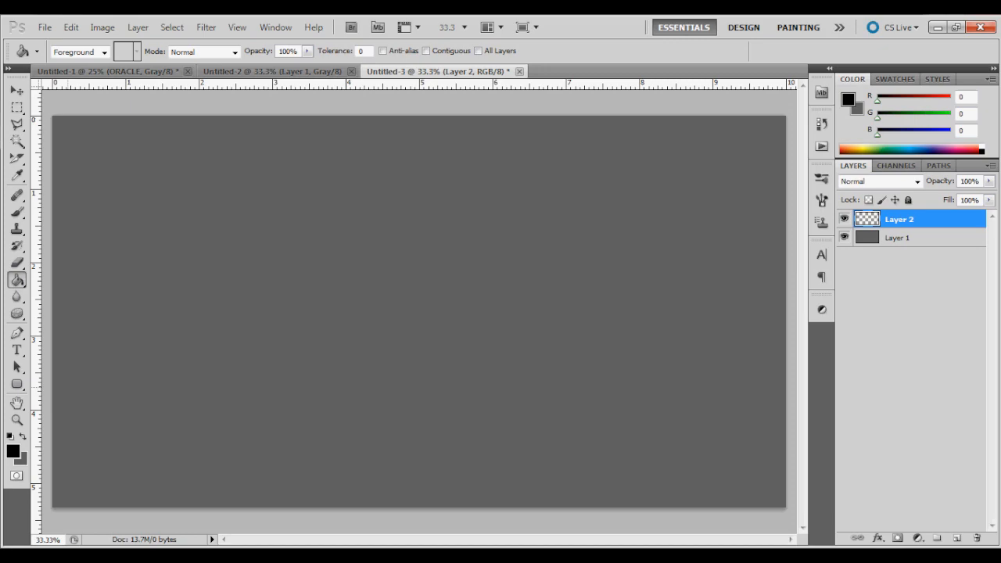
pyautogui.click(16, 383)
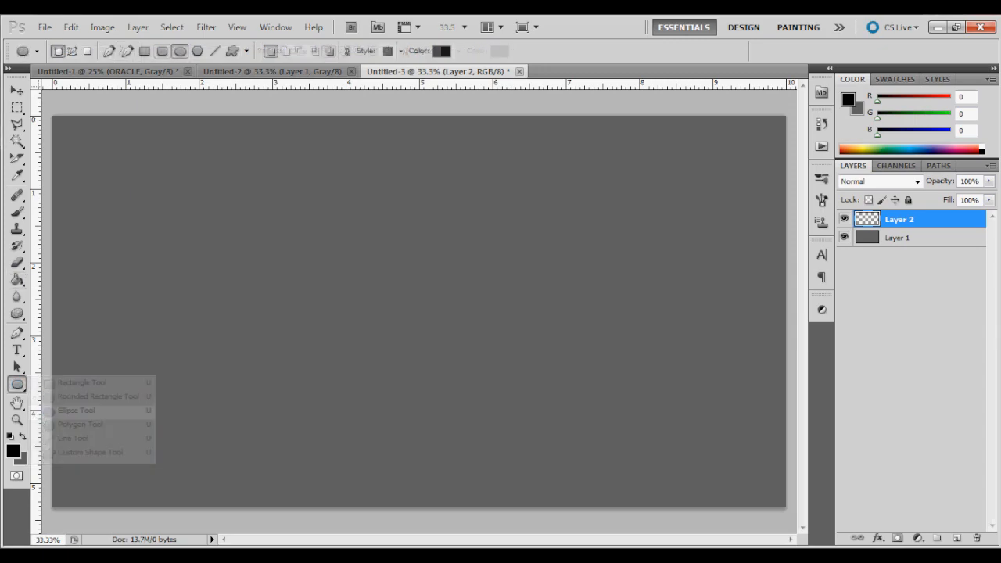
# Delete empty Layer 2 and add vertical and horizontal guides through the canvas centre.
pyautogui.click(75, 410)
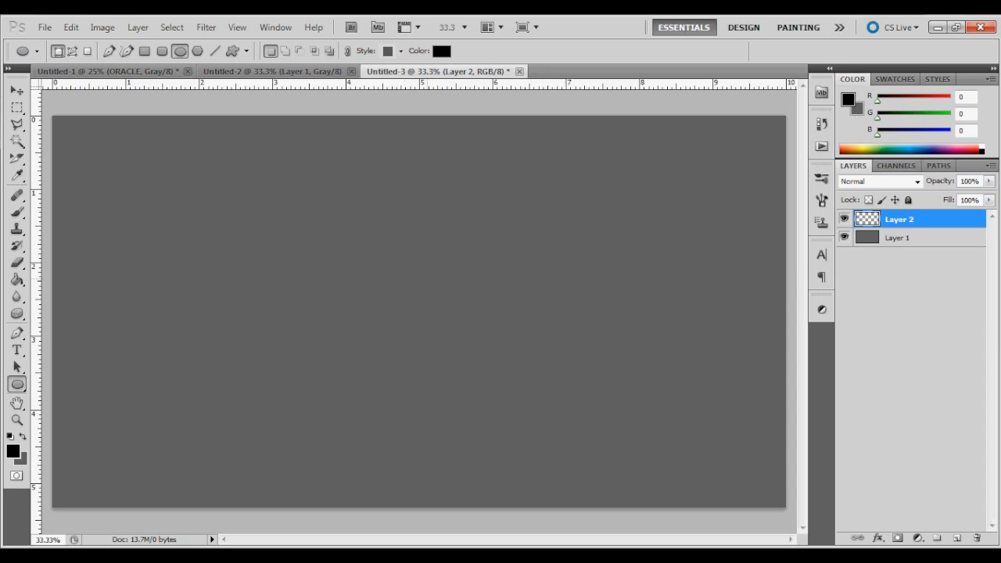
pyautogui.moveTo(348, 222); pyautogui.dragTo(351, 223)
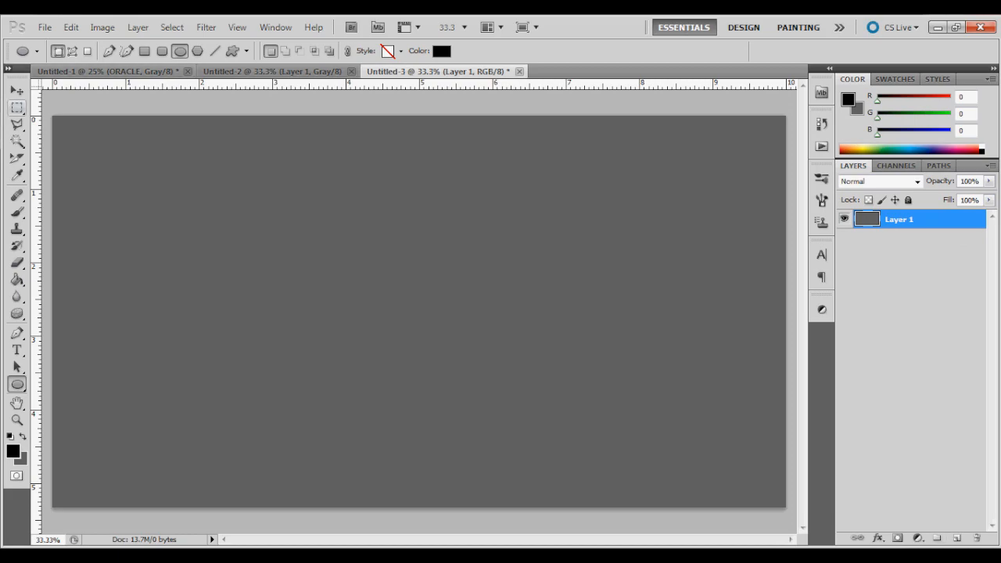
pyautogui.click(17, 87)
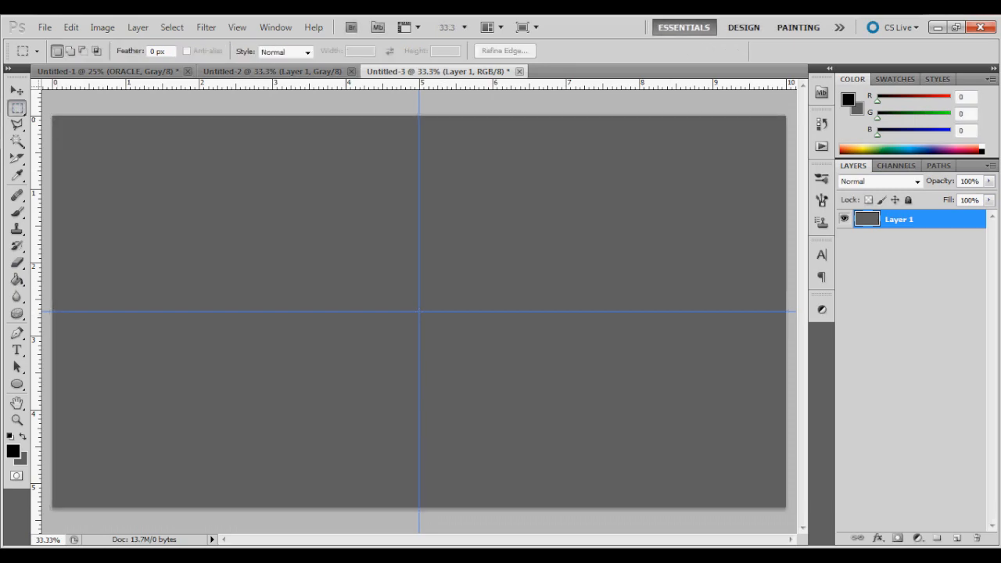
# Draw a black circle centred on the guides and a smaller grey circle inside to form the ring.
pyautogui.click(958, 539)
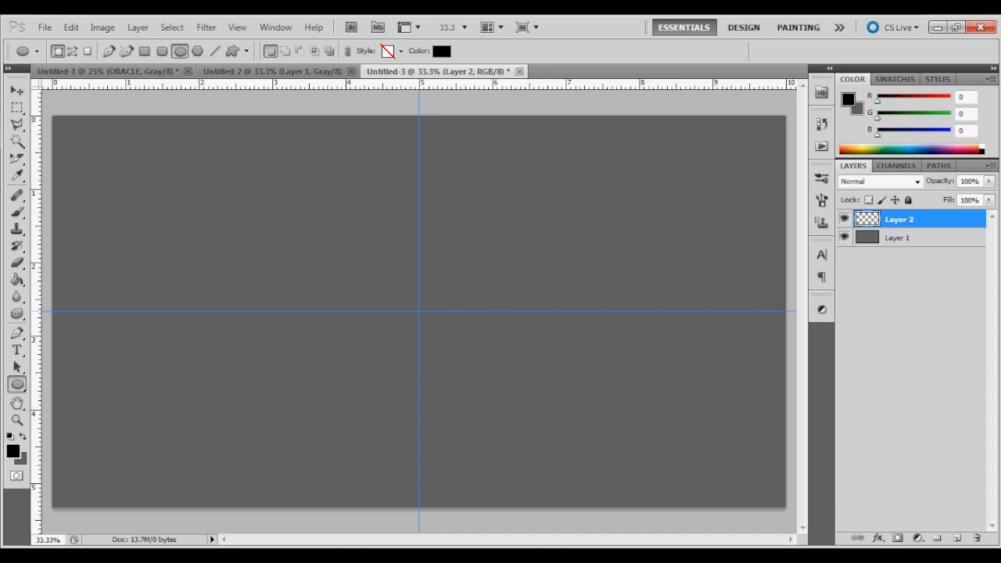
pyautogui.moveTo(420, 312)
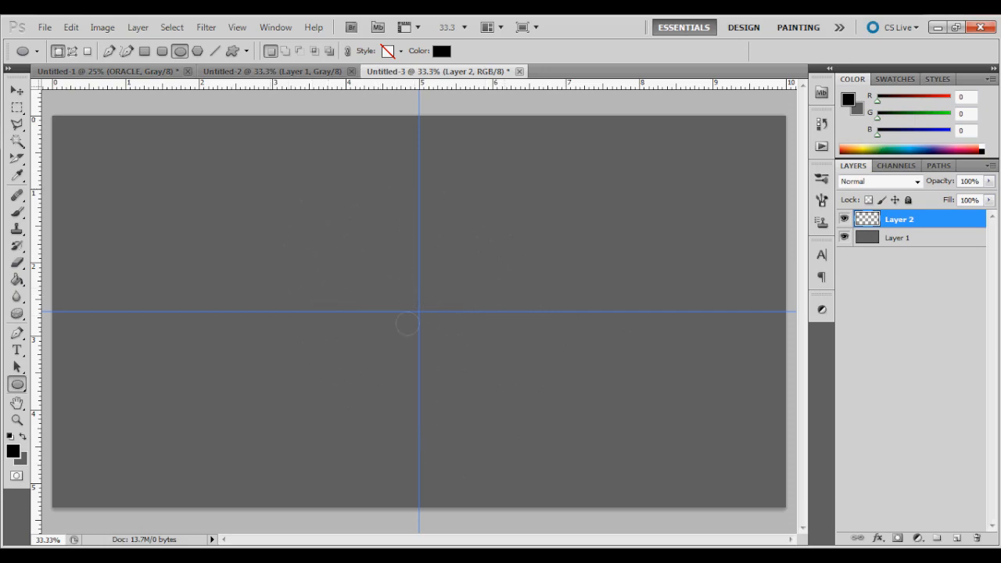
pyautogui.moveTo(419, 319); pyautogui.dragTo(313, 363)
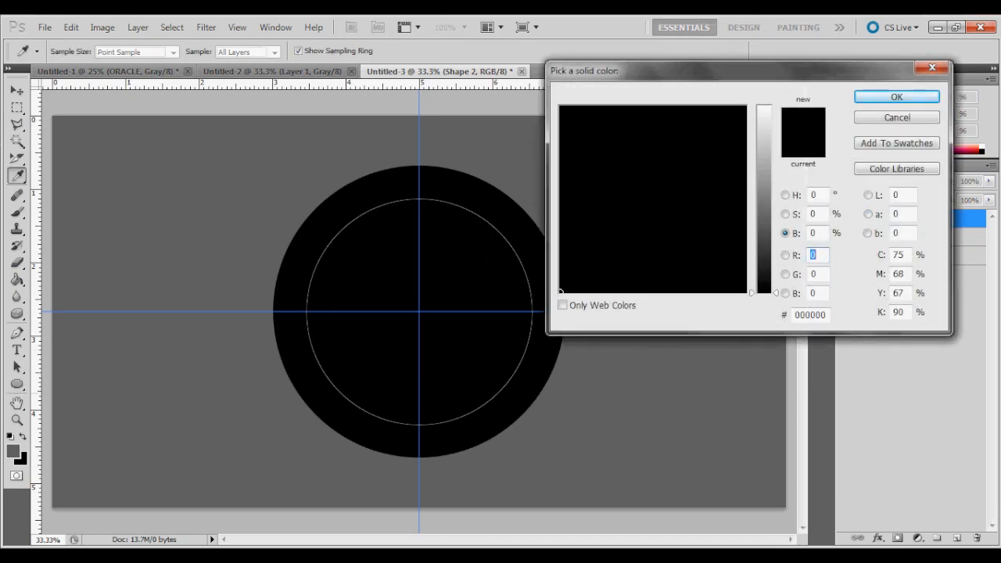
pyautogui.click(897, 97)
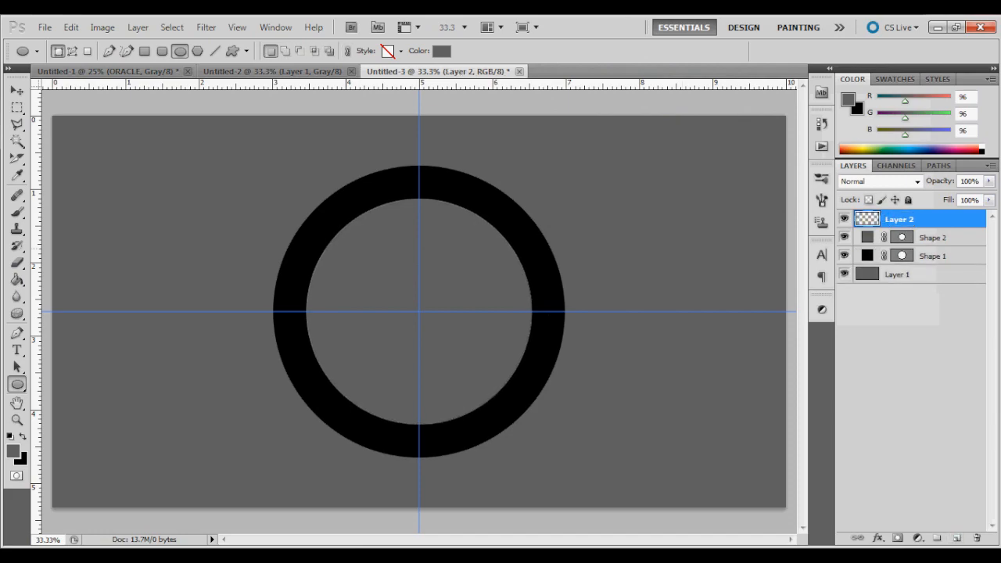
# Scale Shape 1 and Shape 2 together to 81.39% and add a lower horizontal guide.
pyautogui.click(933, 257)
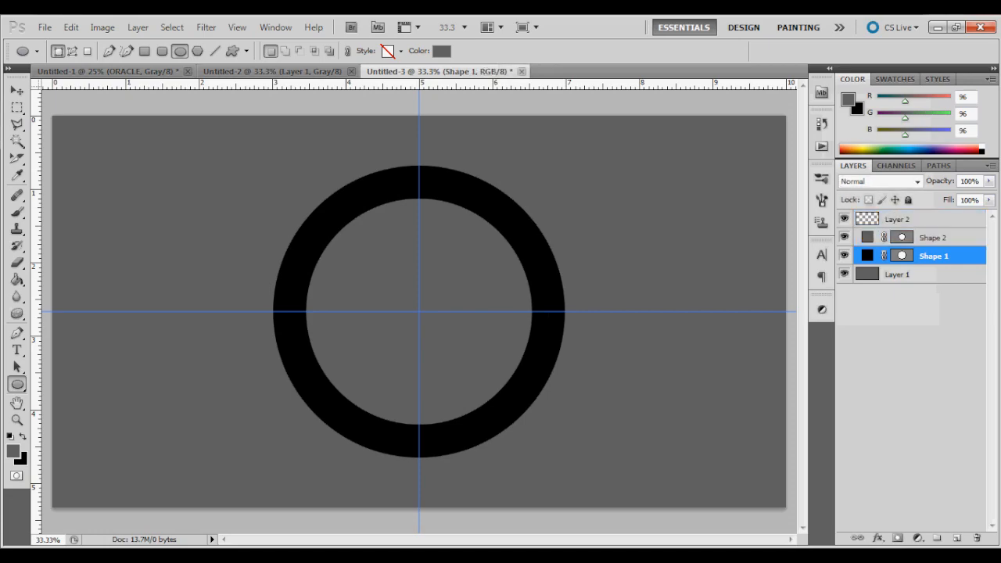
pyautogui.click(15, 88)
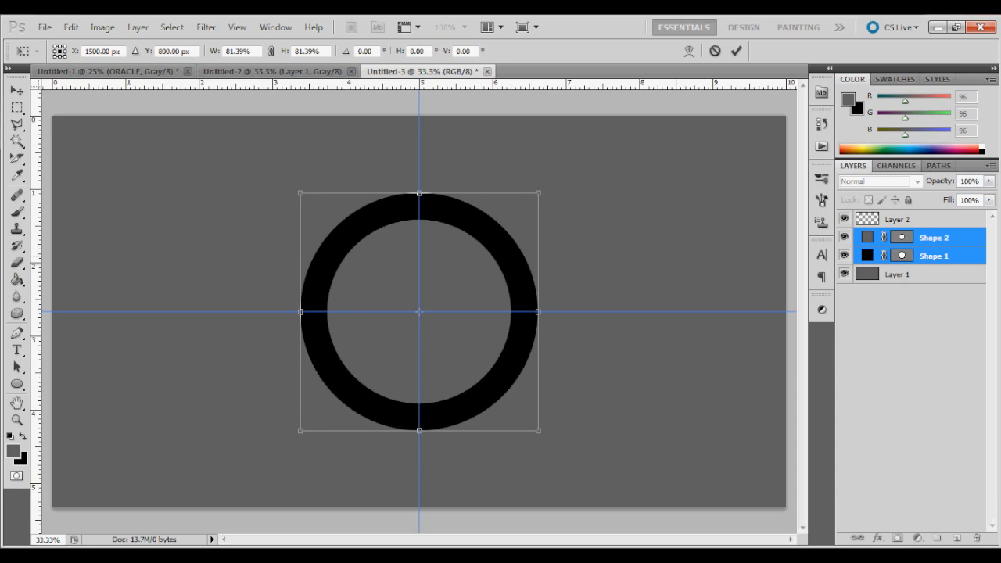
pyautogui.click(898, 219)
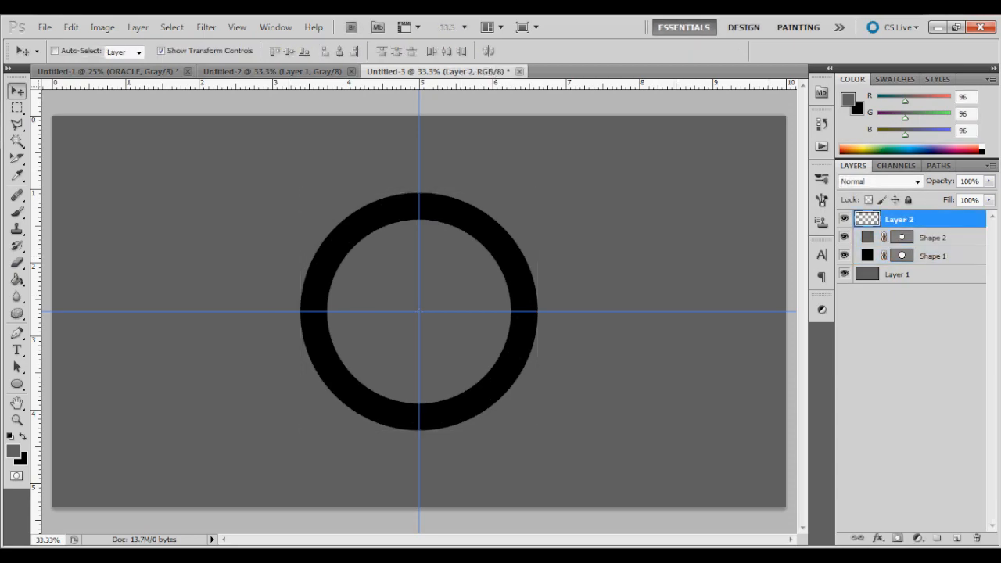
pyautogui.click(16, 383)
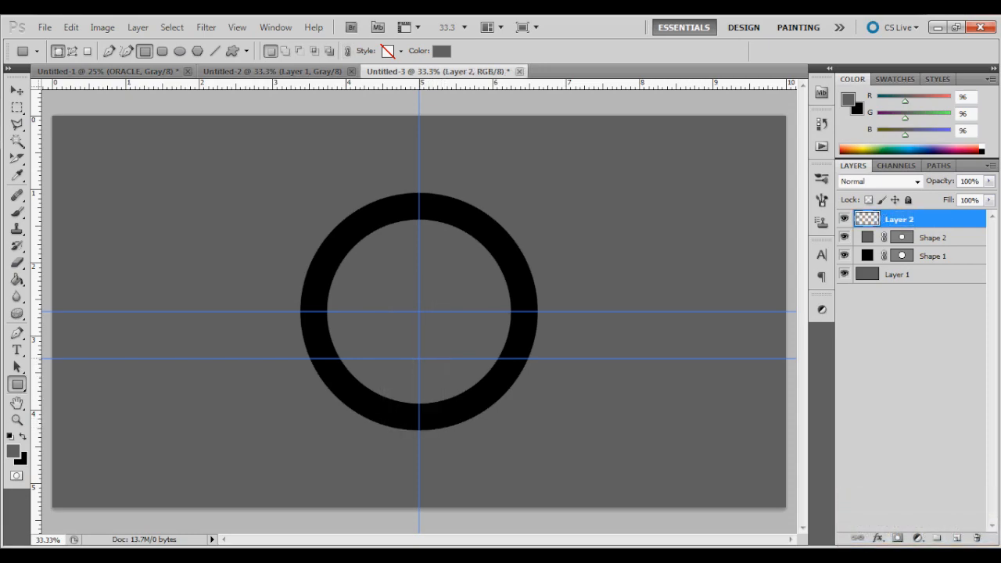
# Draw a grey rectangle from the lower guide over the ring's bottom and add a new layer.
pyautogui.moveTo(419, 294); pyautogui.dragTo(420, 425)
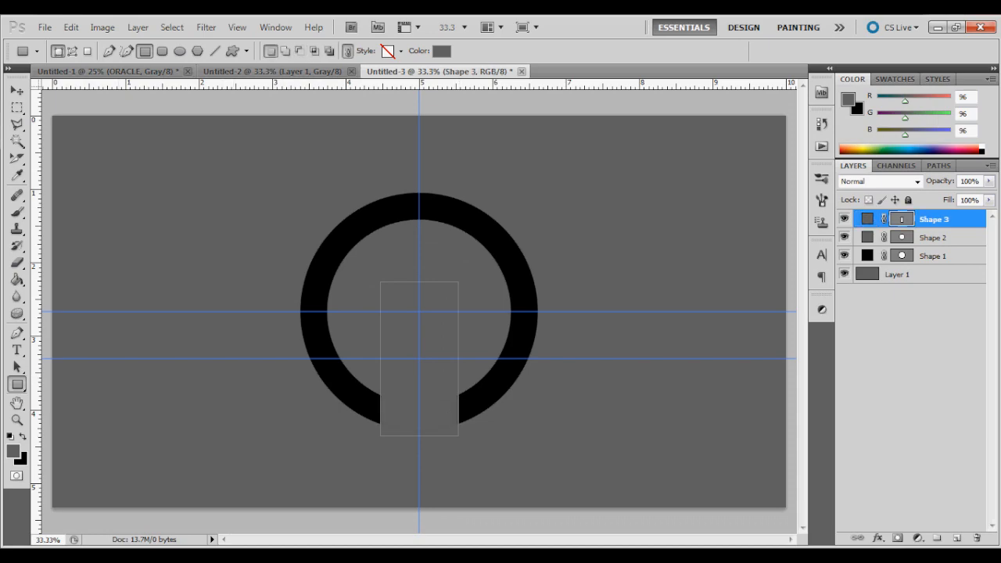
pyautogui.click(16, 108)
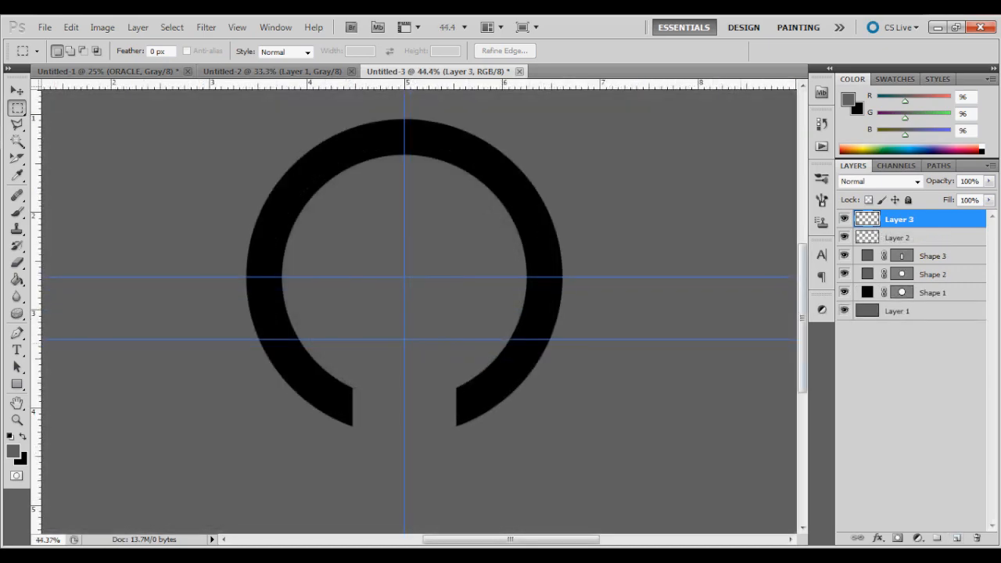
# Draw a triangular Pen-tool shape at the ring's left end and fill it black.
pyautogui.click(898, 238)
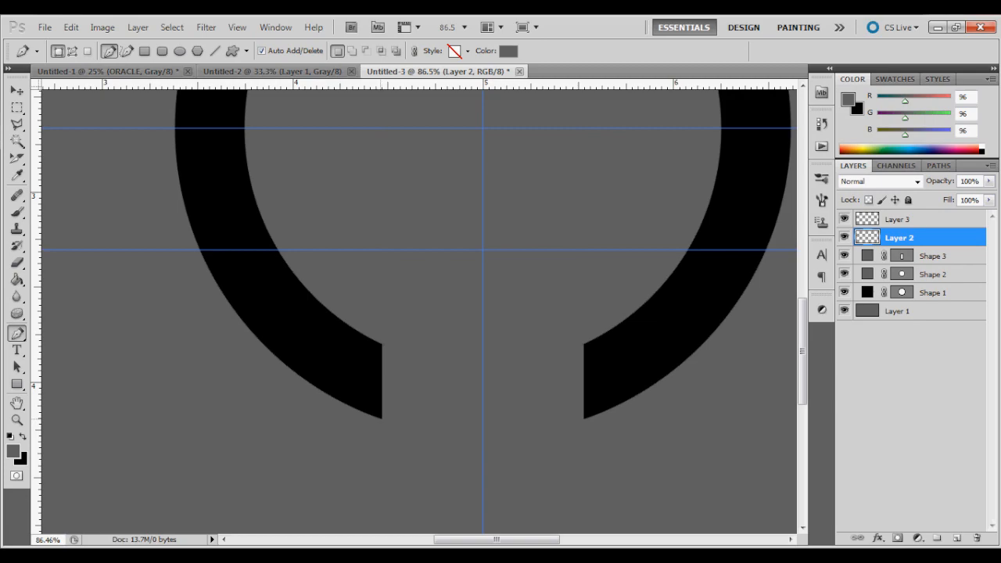
pyautogui.click(382, 419)
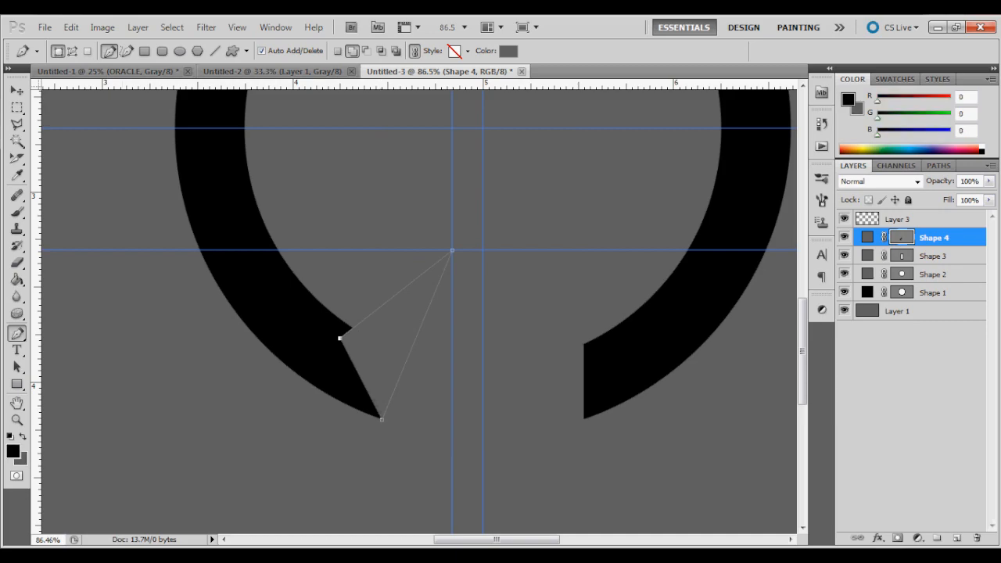
pyautogui.click(507, 50)
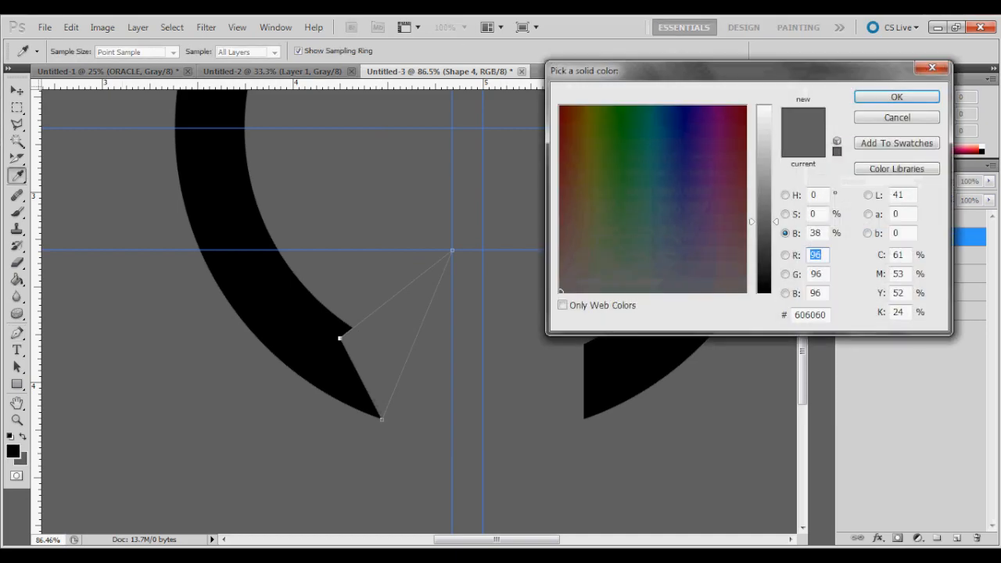
pyautogui.click(896, 97)
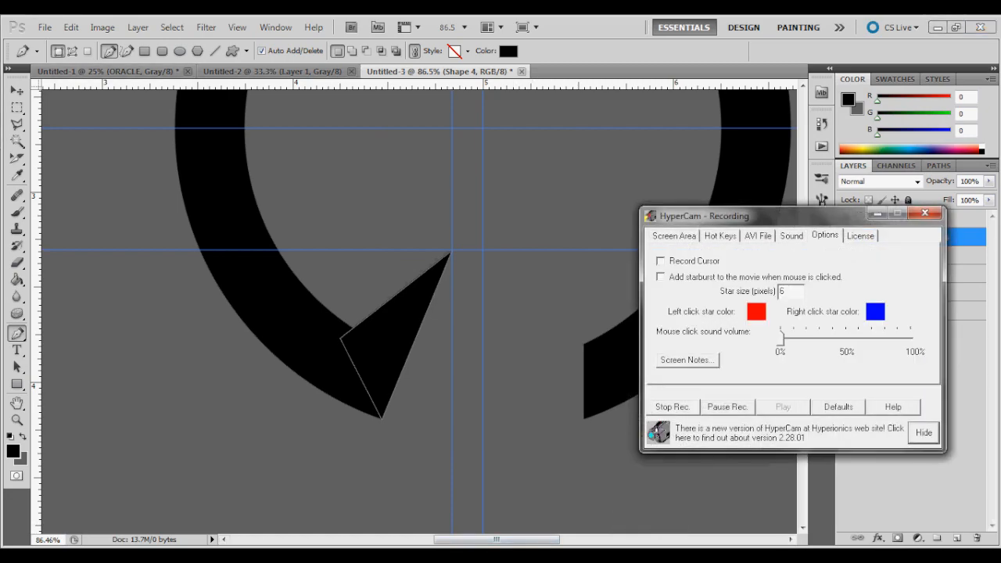
pyautogui.click(660, 260)
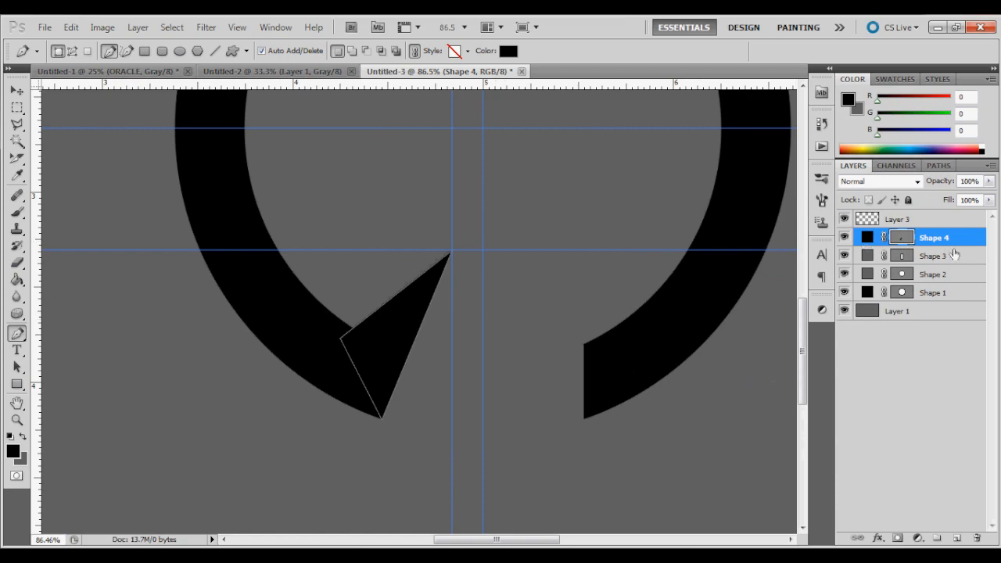
# Duplicate Shape 4 with Ctrl+J, flip it horizontally onto the ring's right end and commit.
pyautogui.press('ctrl+j')
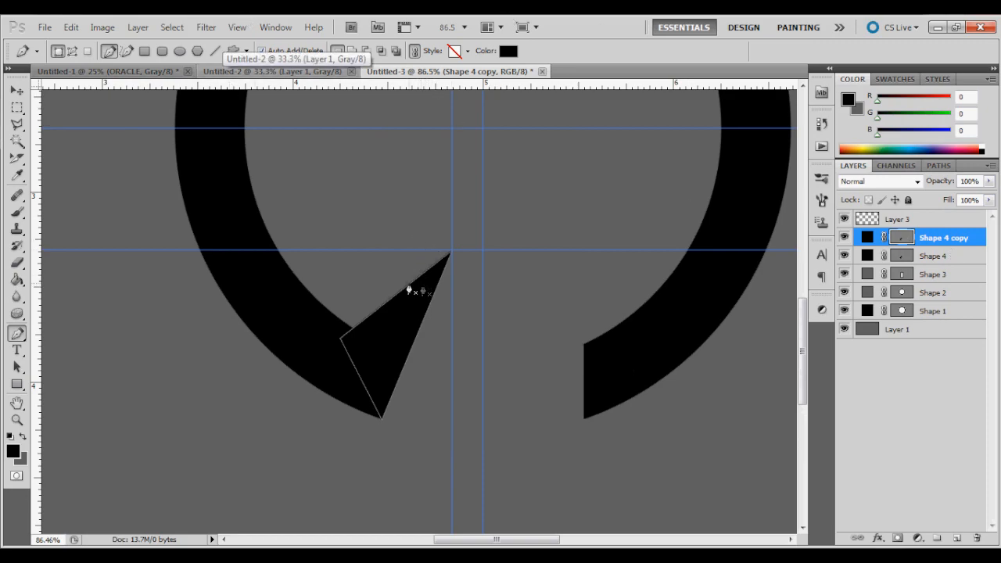
pyautogui.click(18, 90)
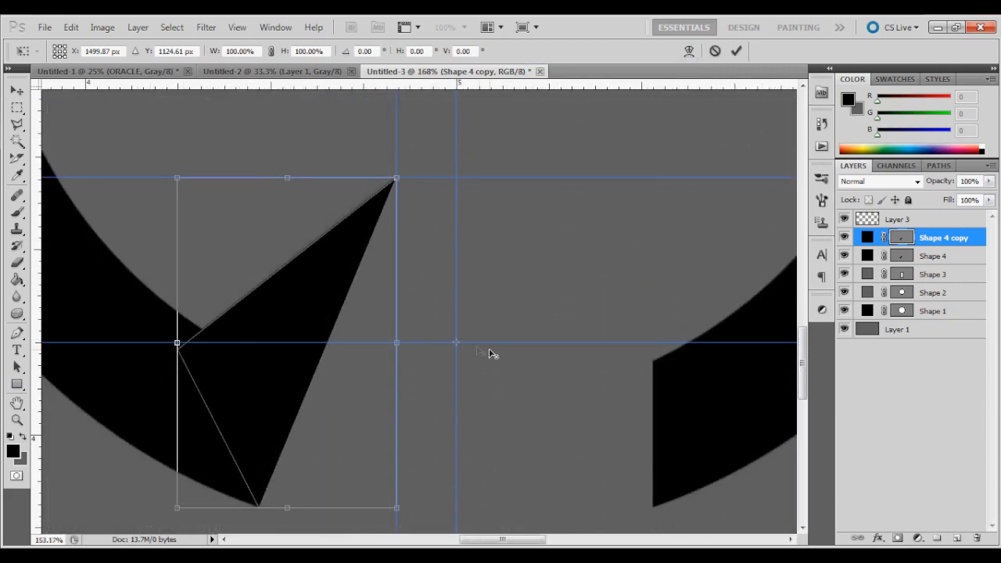
pyautogui.click(71, 27)
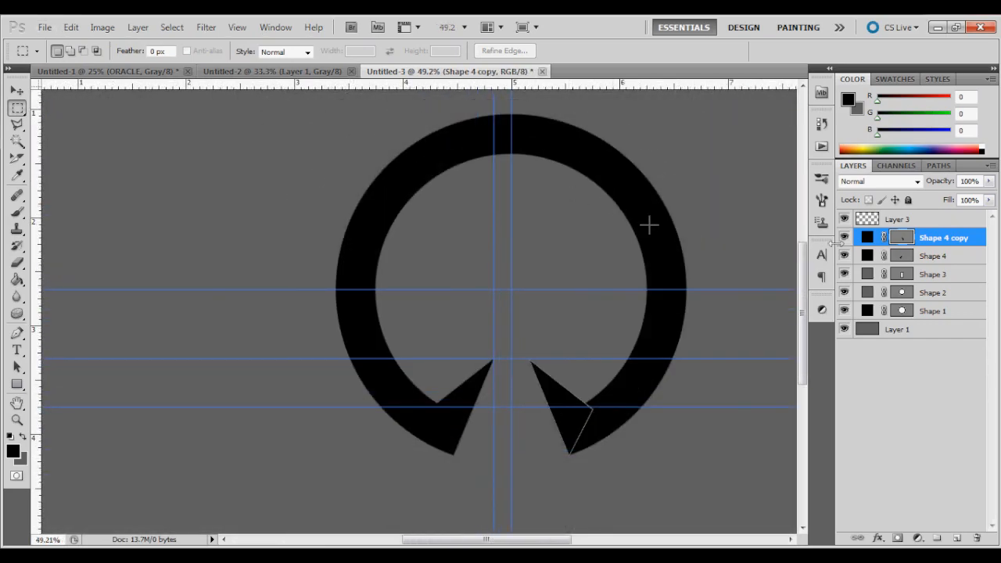
pyautogui.moveTo(562, 176)
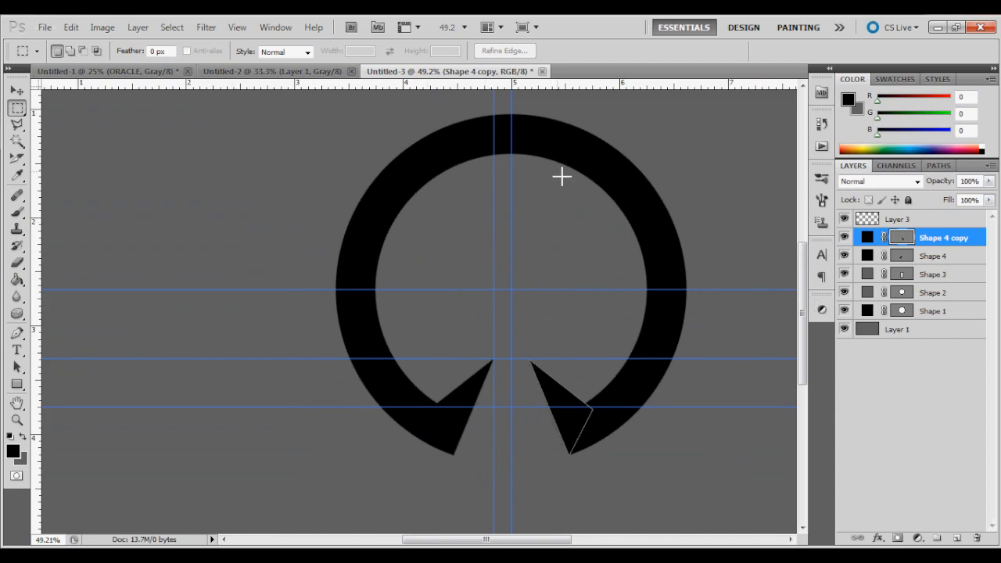
# Draw a 7-sided Polygon-tool star centred behind the ring, then select Layer 3.
pyautogui.click(236, 27)
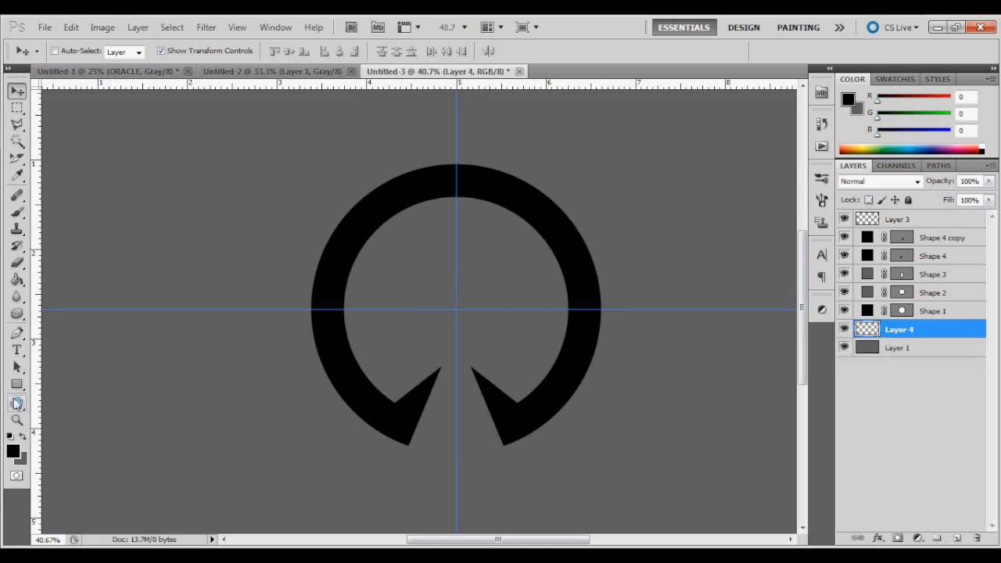
pyautogui.click(16, 383)
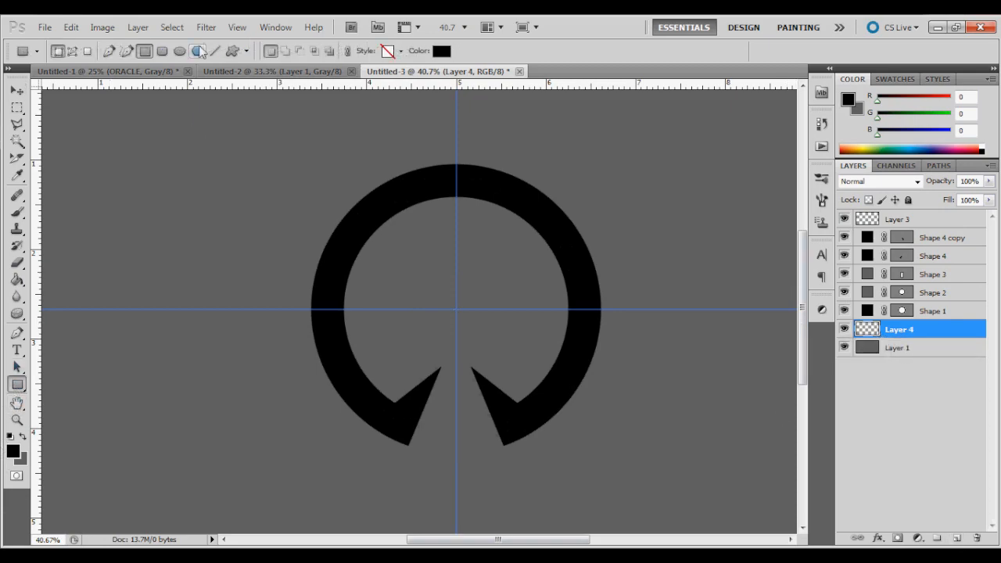
pyautogui.click(17, 385)
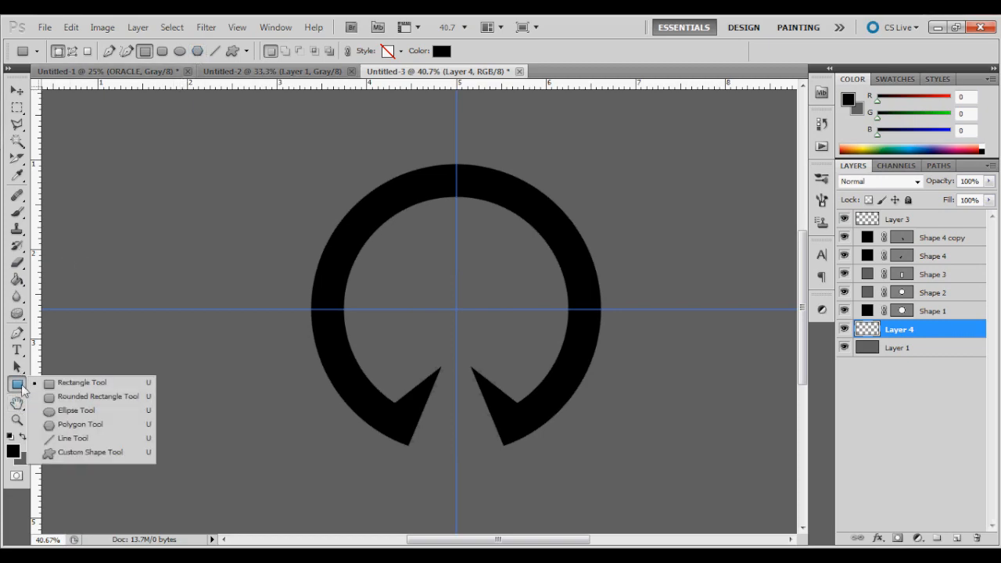
pyautogui.click(79, 425)
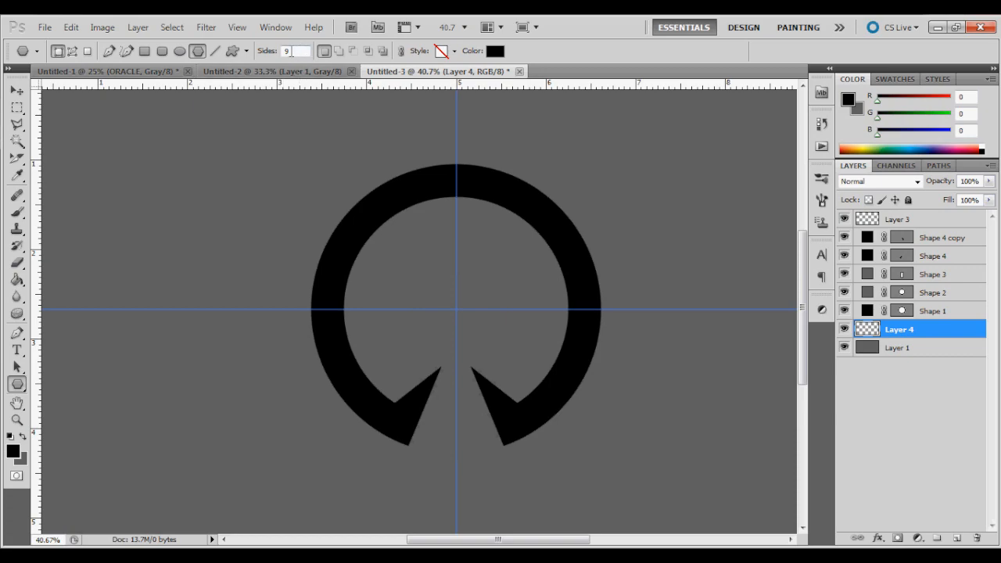
pyautogui.click(296, 50)
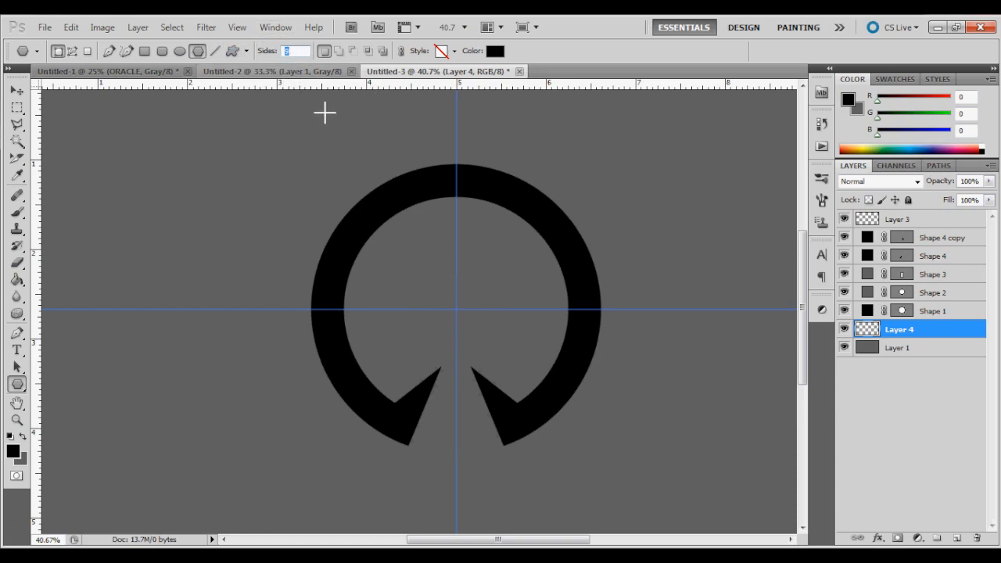
pyautogui.moveTo(363, 109)
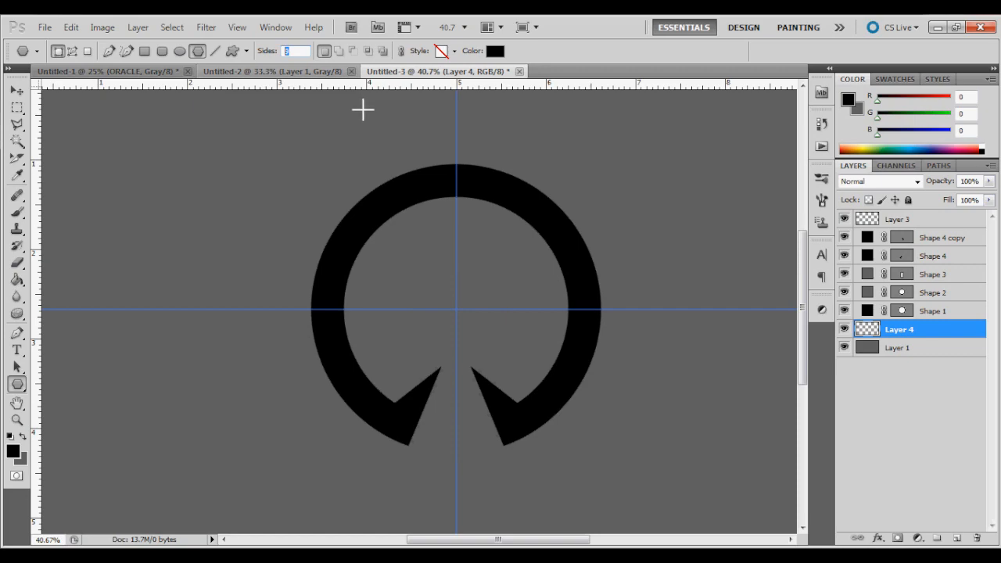
pyautogui.write('7')
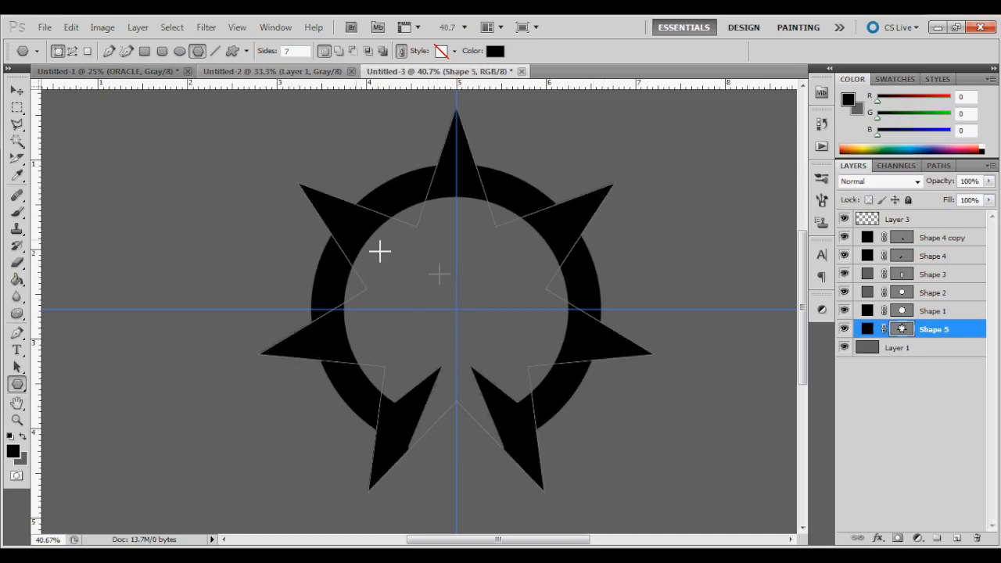
pyautogui.click(17, 108)
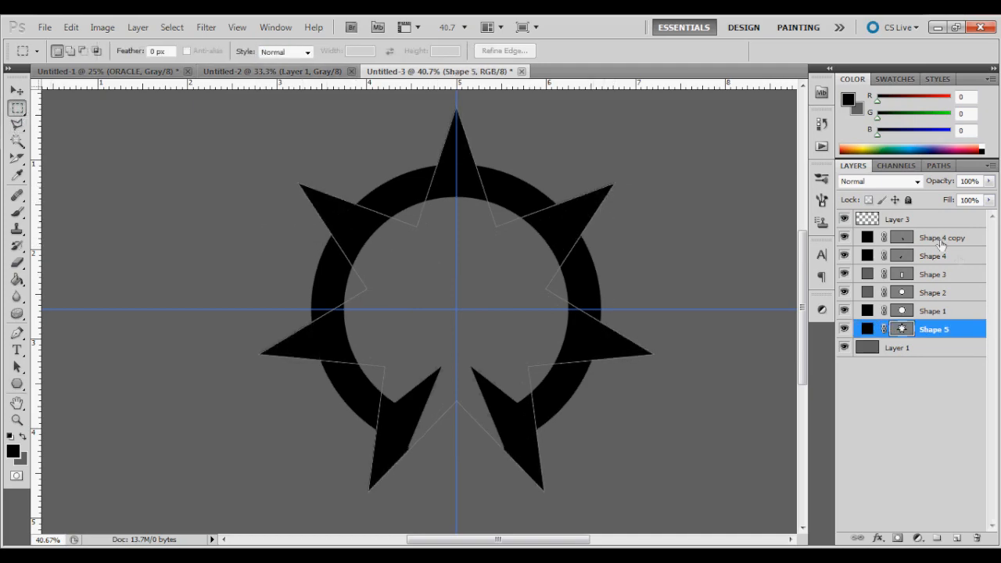
pyautogui.click(898, 219)
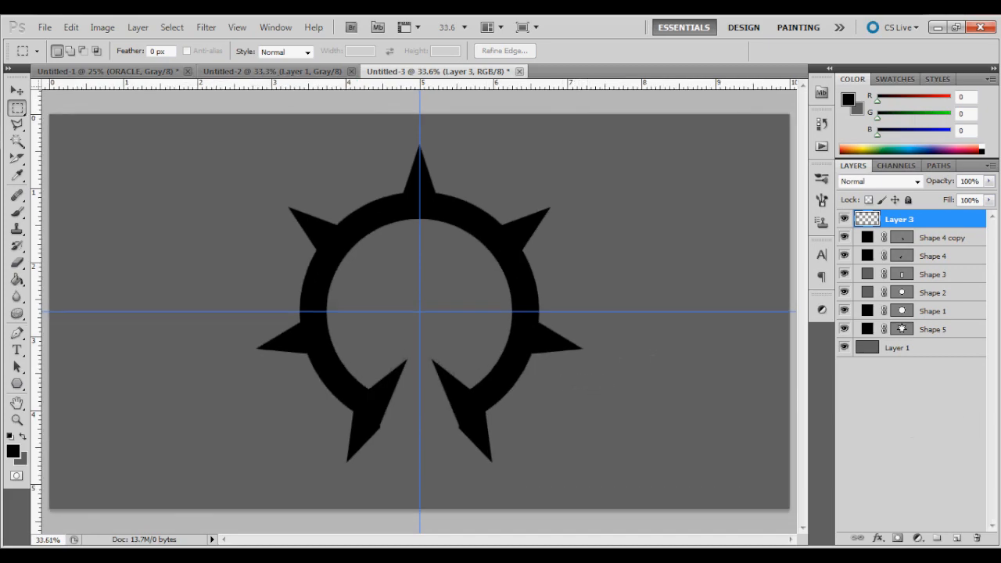
pyautogui.moveTo(66, 338)
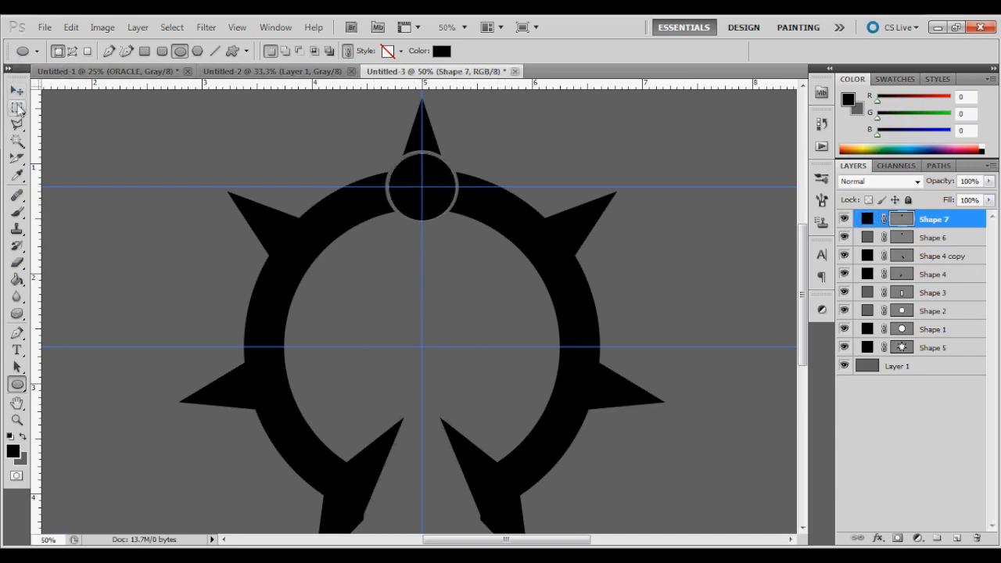
# Select the background layer before placing the small top circle.
pyautogui.click(18, 107)
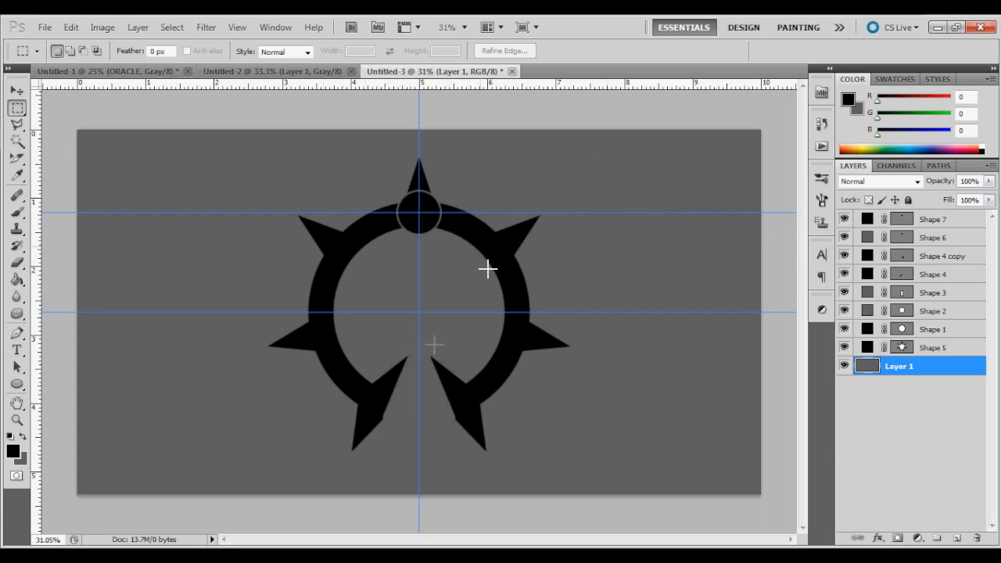
pyautogui.moveTo(461, 241)
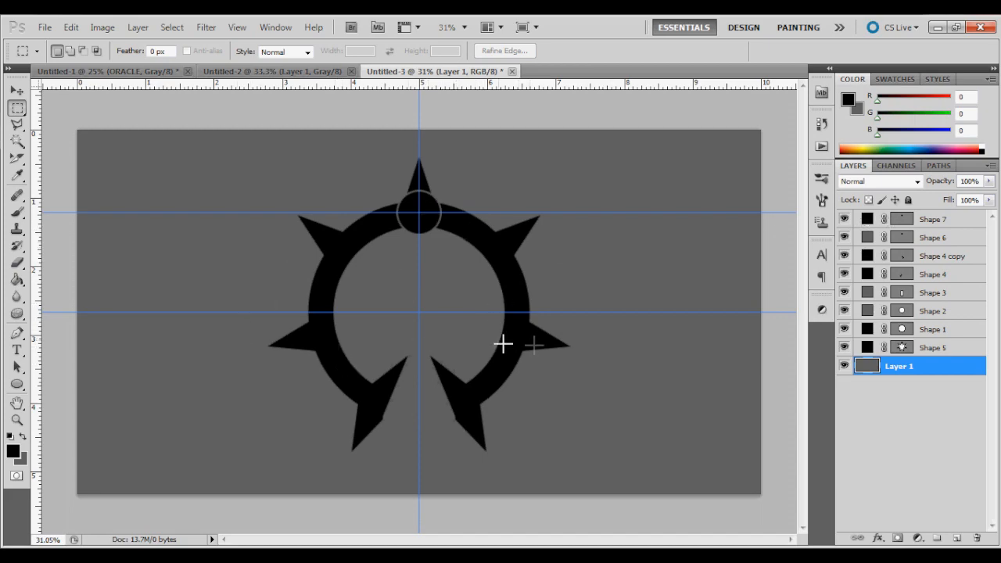
pyautogui.moveTo(338, 352)
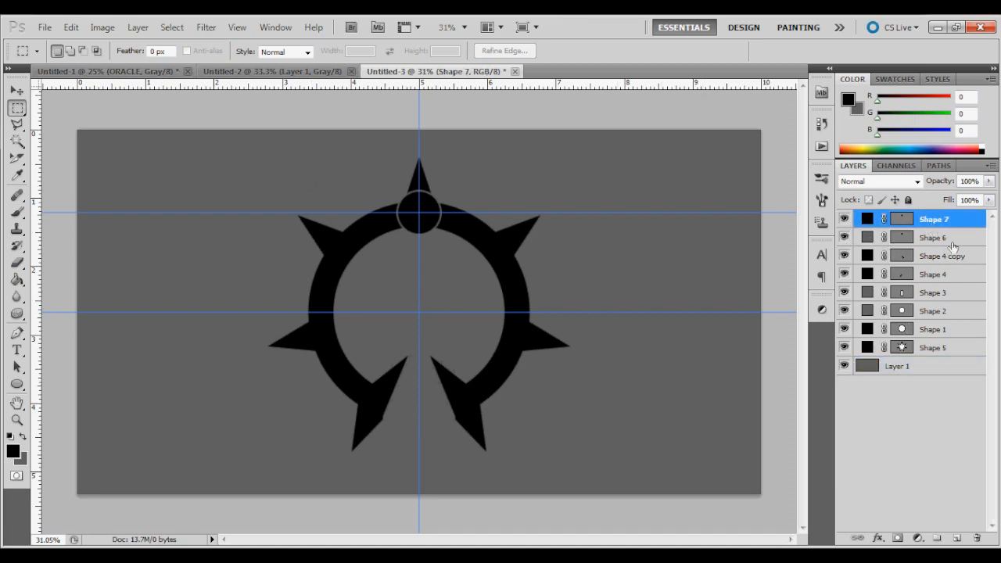
# Group the circle layers and place duplicated circles on the ring's left and right spikes.
pyautogui.click(933, 238)
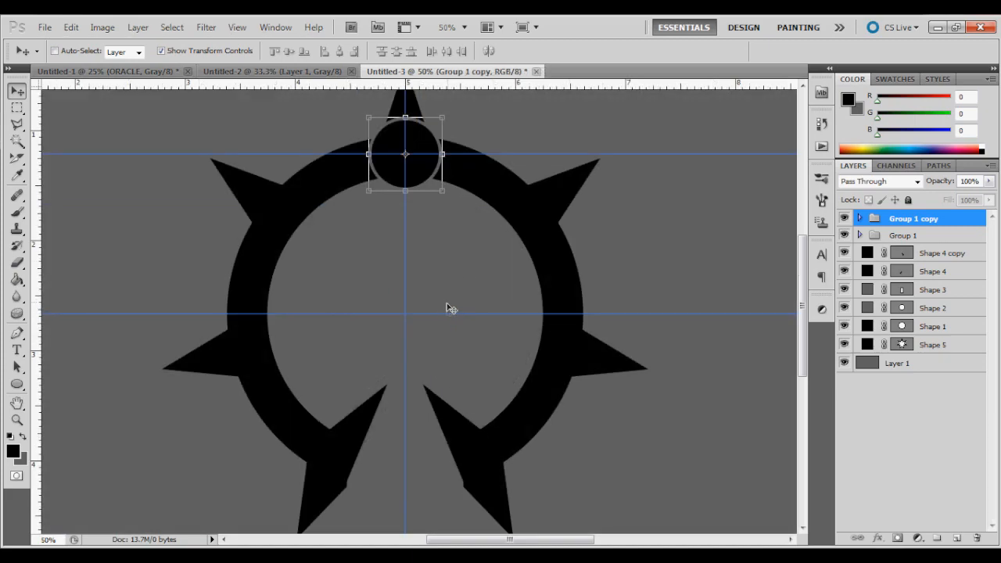
pyautogui.moveTo(406, 155); pyautogui.dragTo(561, 306)
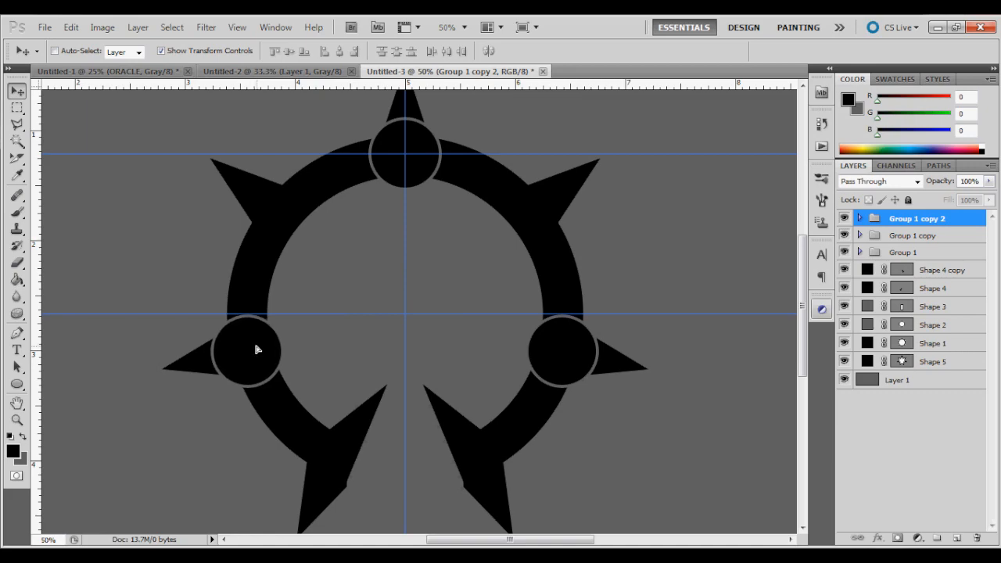
pyautogui.click(247, 351)
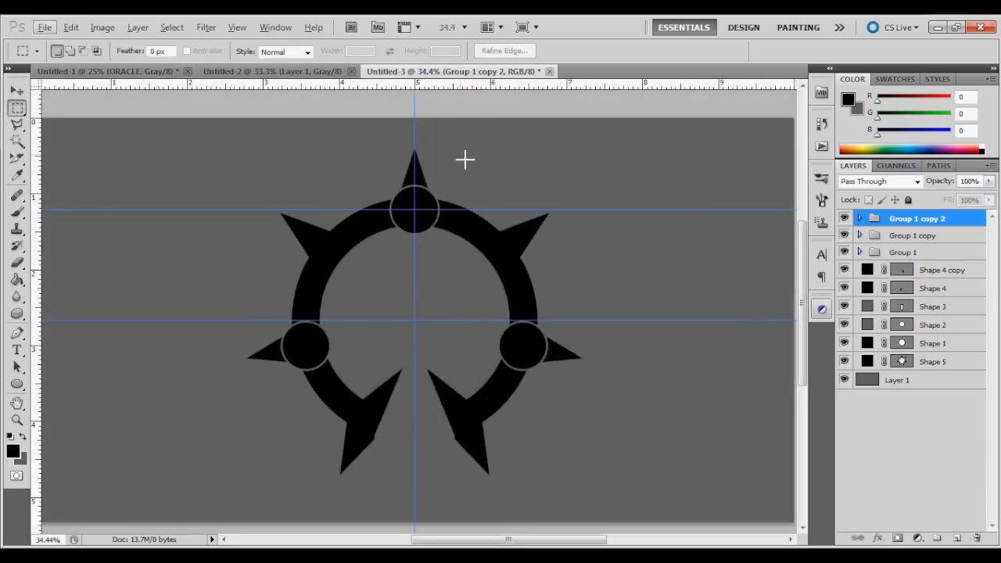
pyautogui.moveTo(491, 171)
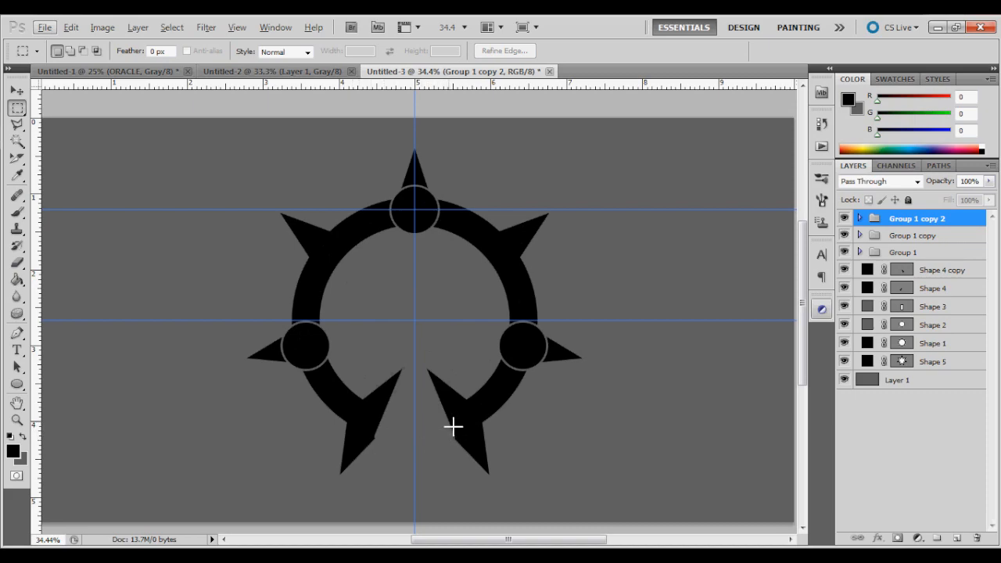
pyautogui.moveTo(572, 482)
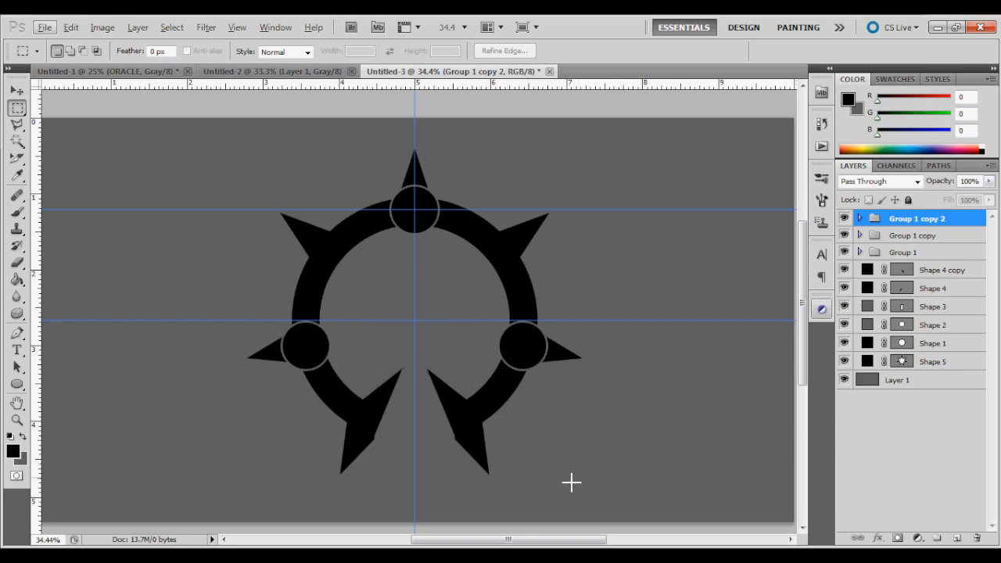
pyautogui.moveTo(573, 482)
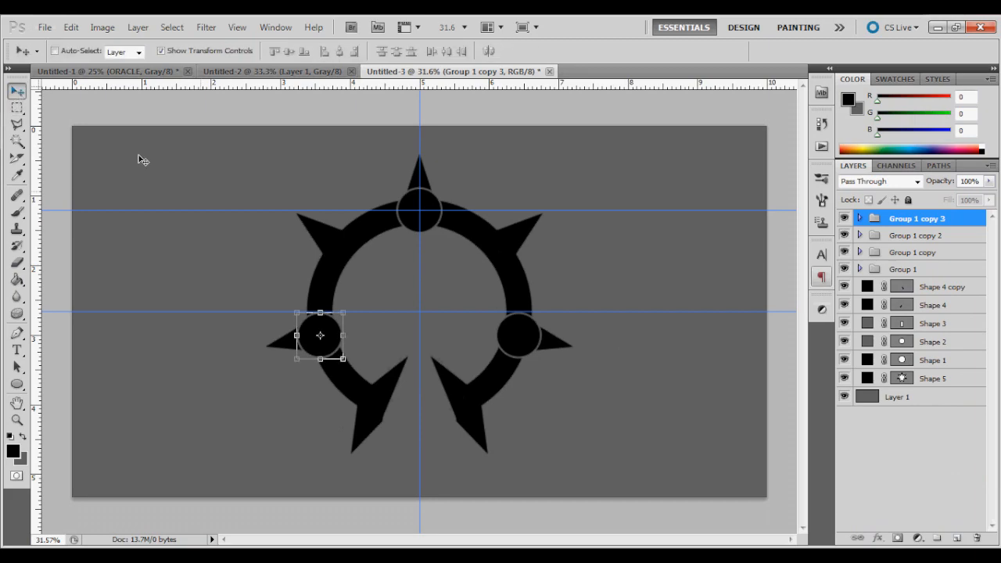
# Try the fourth circle copy scaled at the ring's centre, then delete Group 1 copy 3.
pyautogui.moveTo(321, 334); pyautogui.dragTo(419, 309)
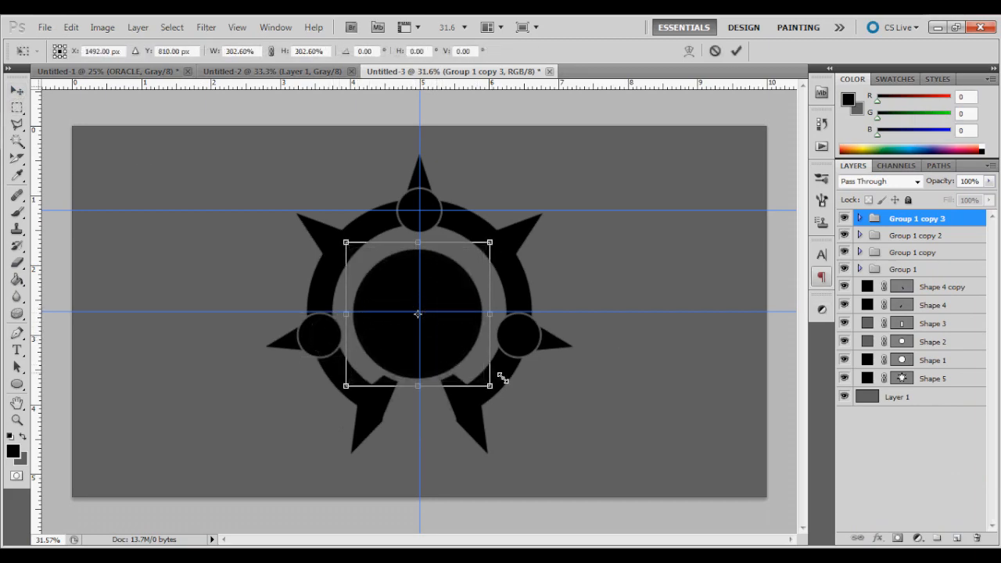
pyautogui.moveTo(488, 385); pyautogui.dragTo(501, 397)
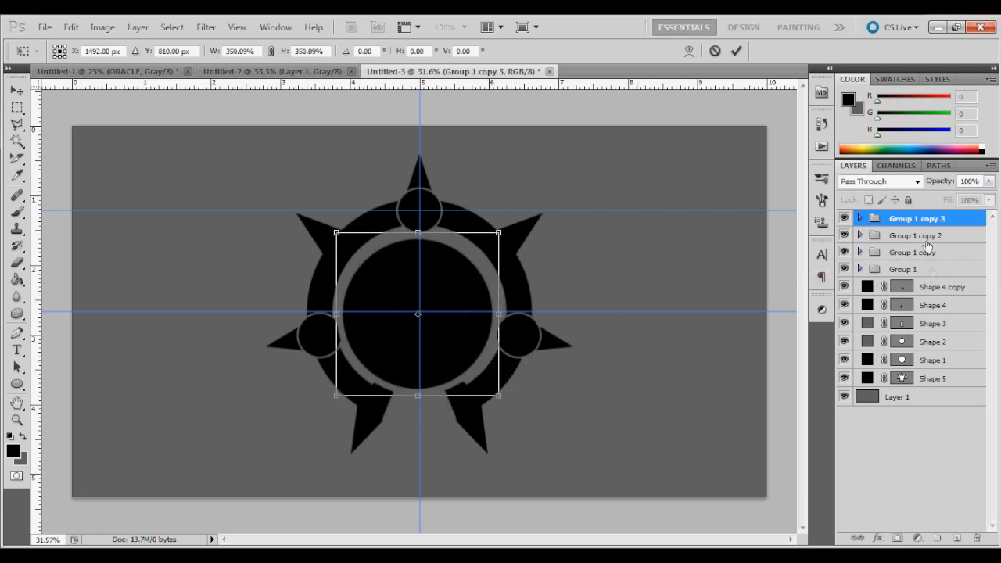
pyautogui.click(18, 91)
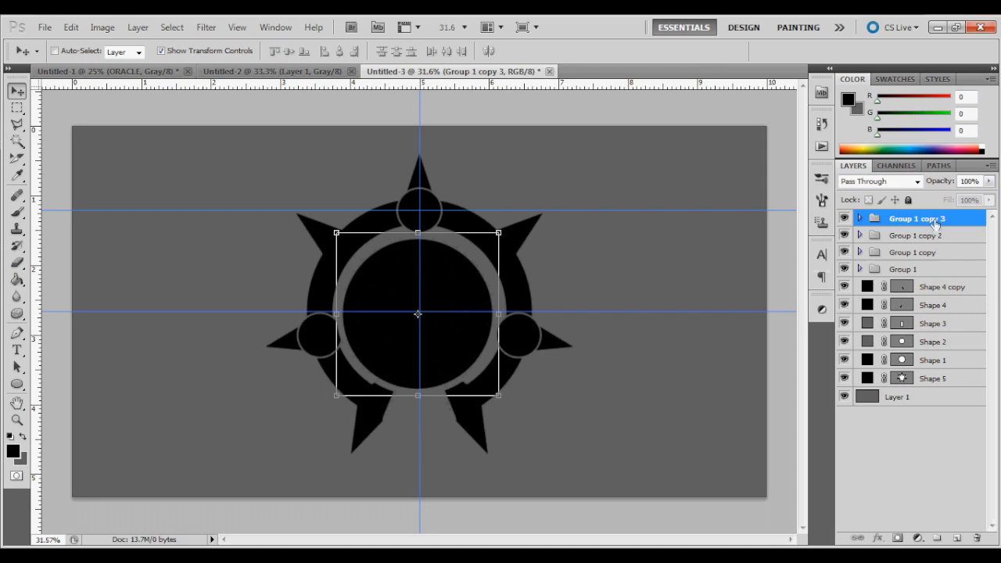
pyautogui.click(933, 341)
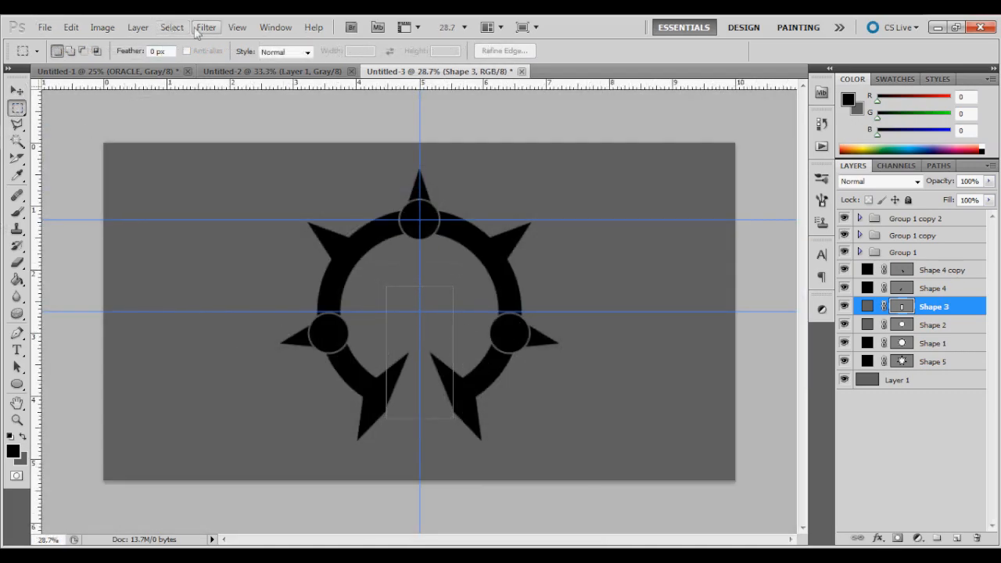
pyautogui.click(237, 28)
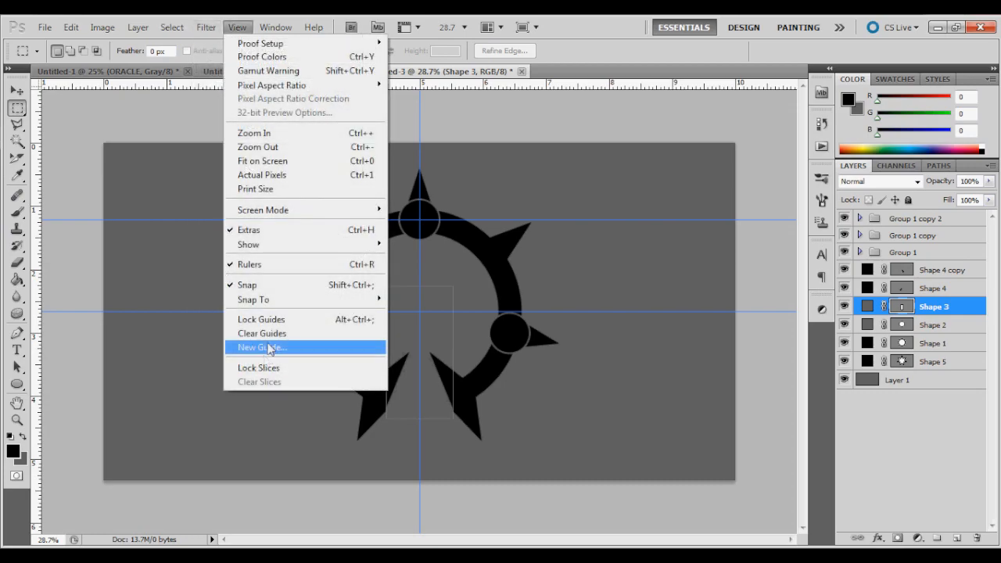
pyautogui.click(262, 333)
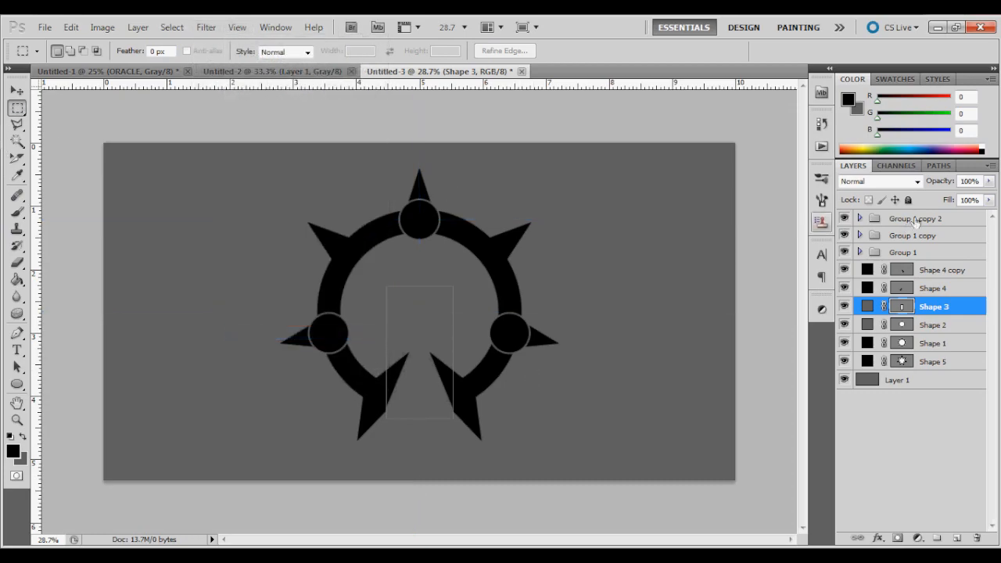
pyautogui.click(898, 380)
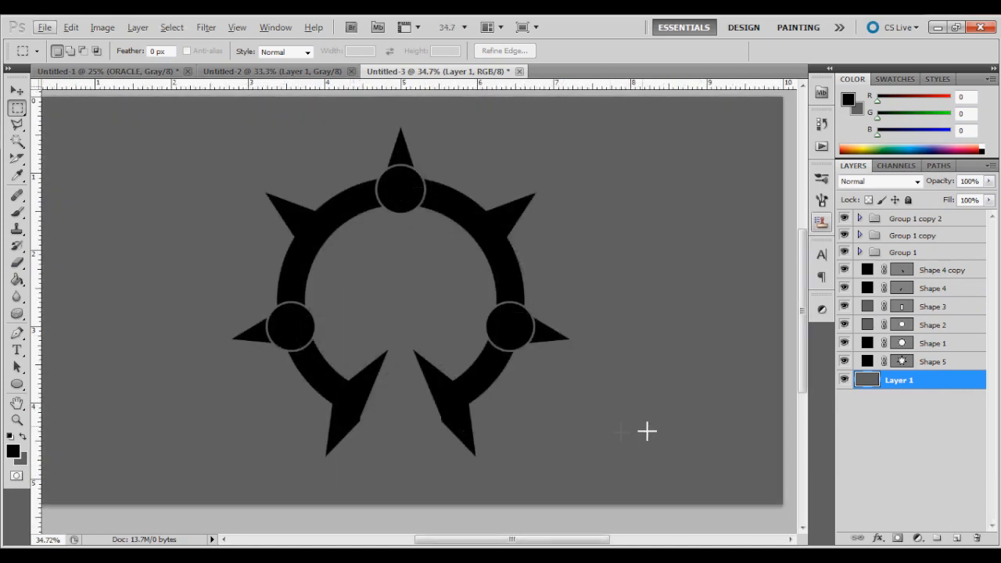
pyautogui.moveTo(526, 354)
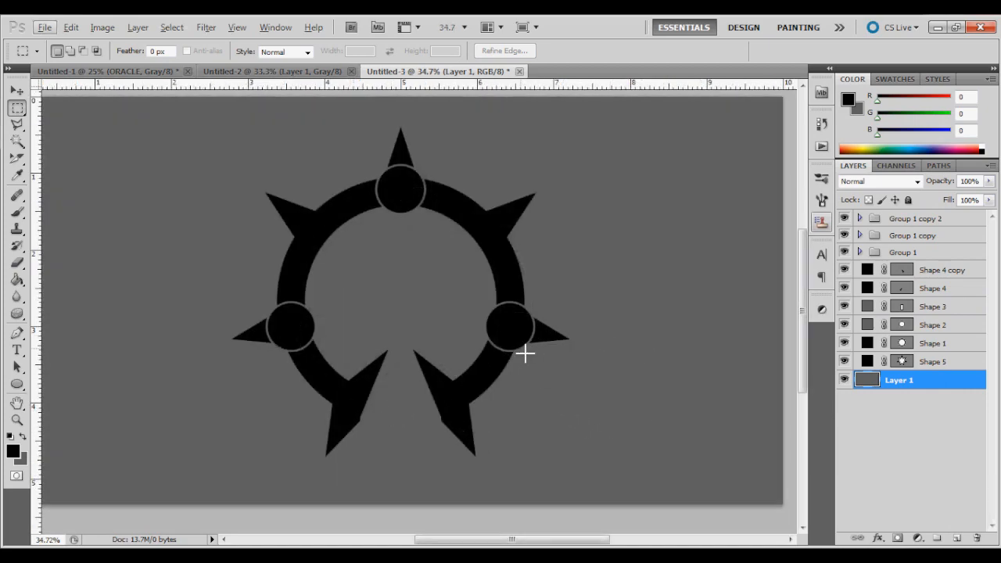
pyautogui.moveTo(556, 354)
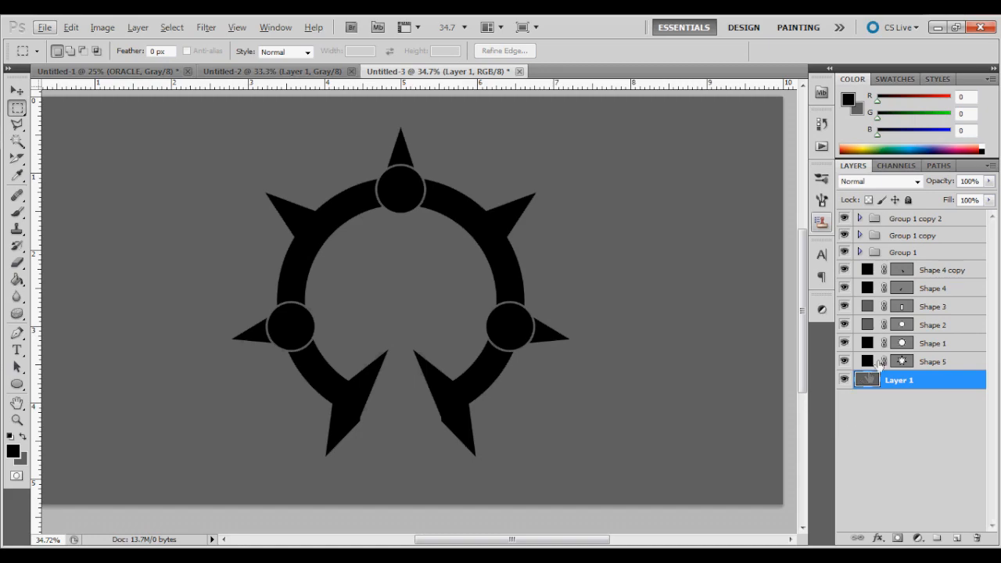
pyautogui.moveTo(976, 362)
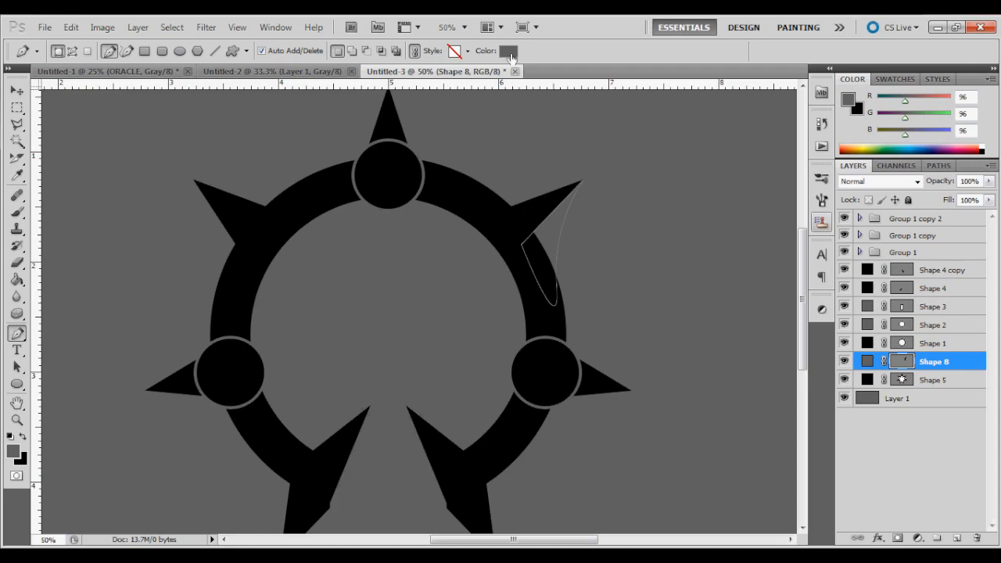
# Fill the new Pen-drawn spike shape with black and duplicate Shape 8.
pyautogui.click(509, 50)
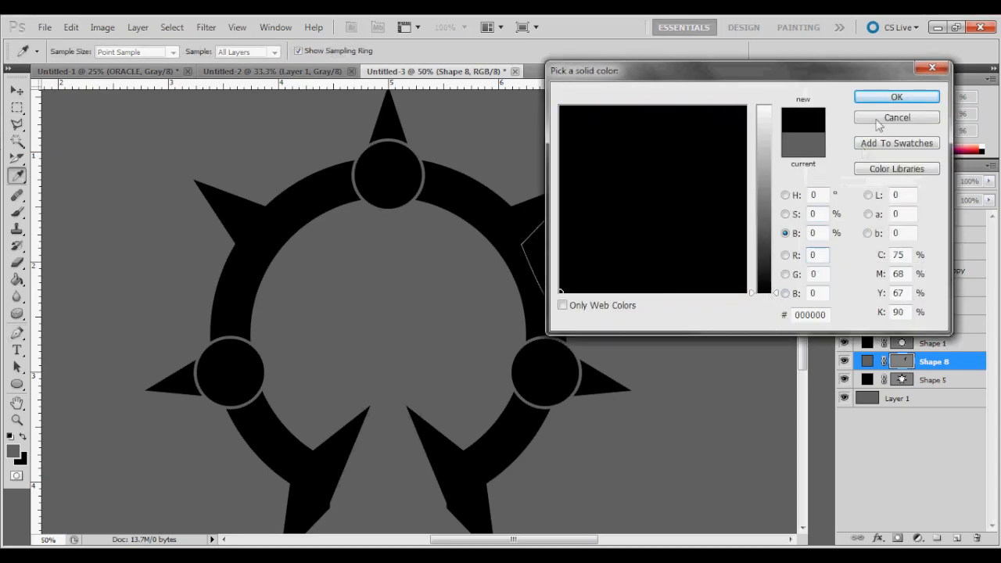
pyautogui.click(897, 117)
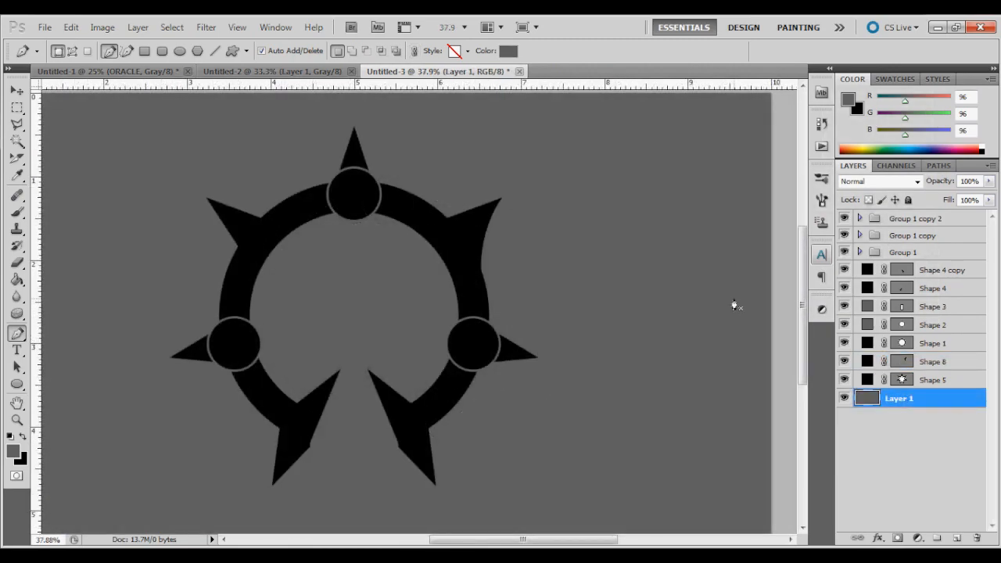
pyautogui.moveTo(923, 392)
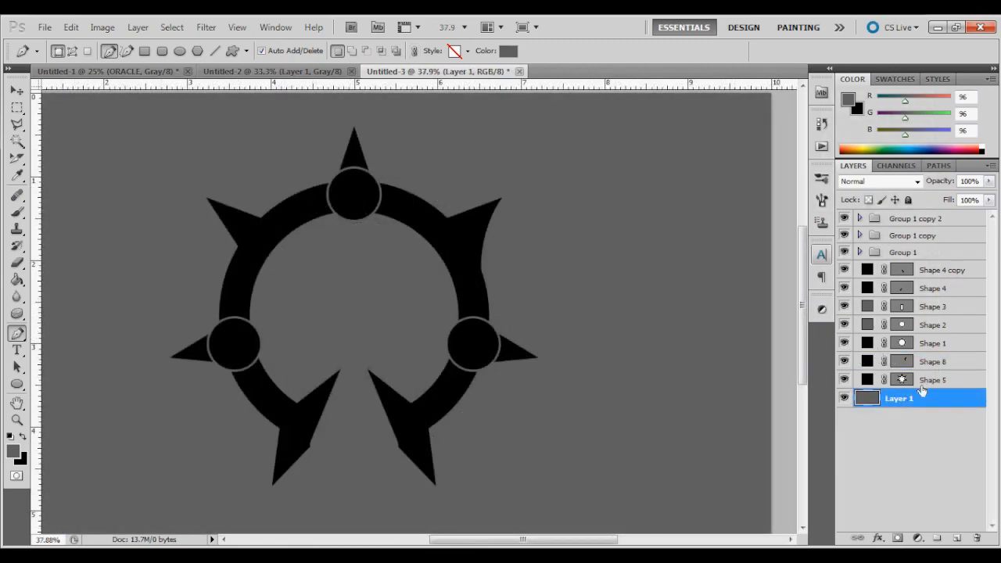
pyautogui.click(932, 361)
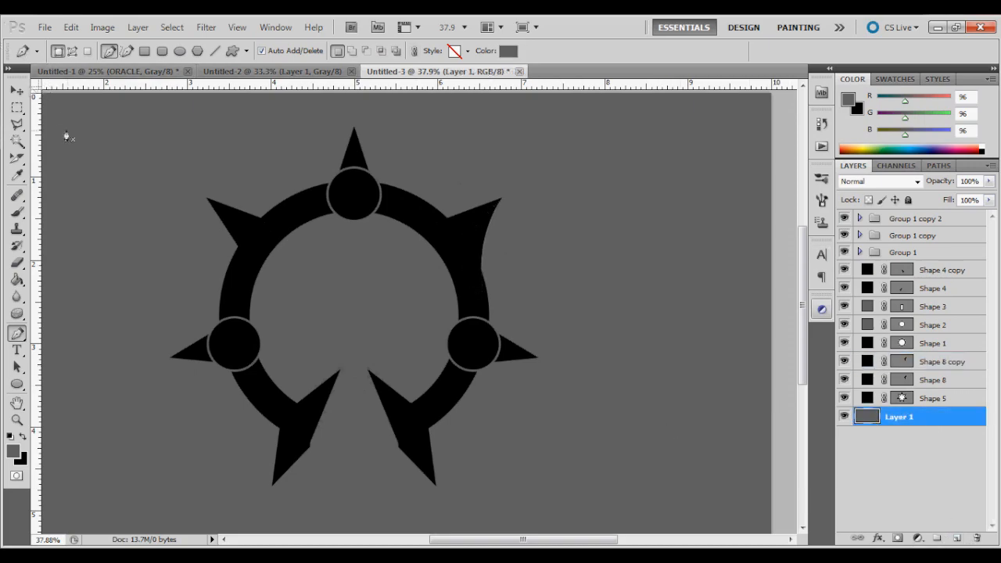
# Flip Shape 8 copy horizontally onto the ring's opposite side and apply the transformation.
pyautogui.click(16, 88)
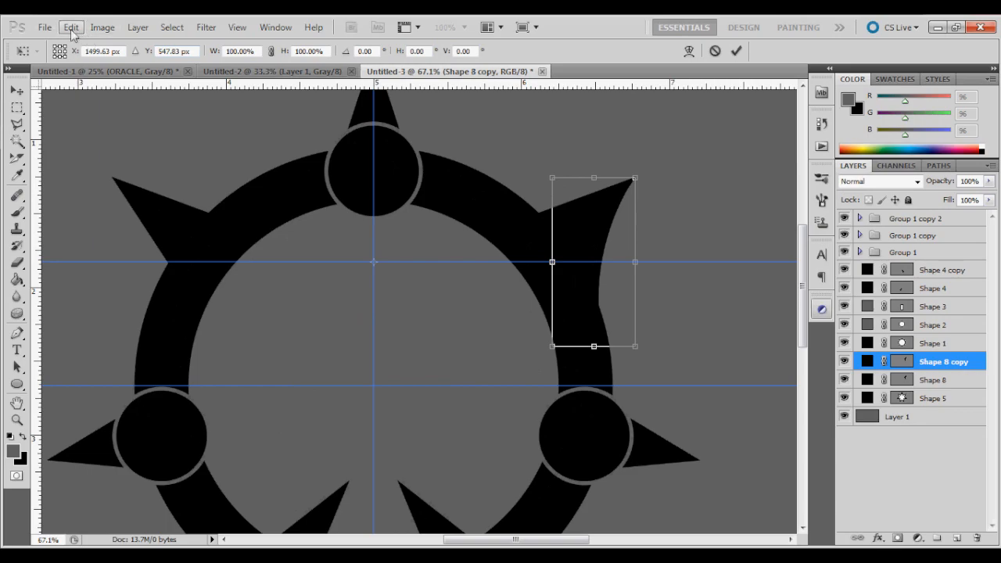
pyautogui.click(71, 27)
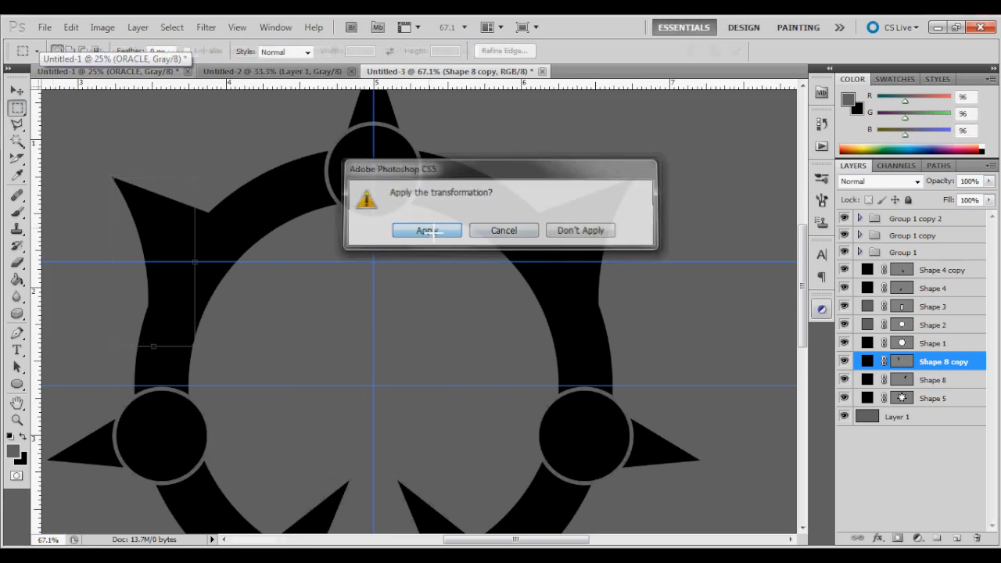
pyautogui.click(425, 230)
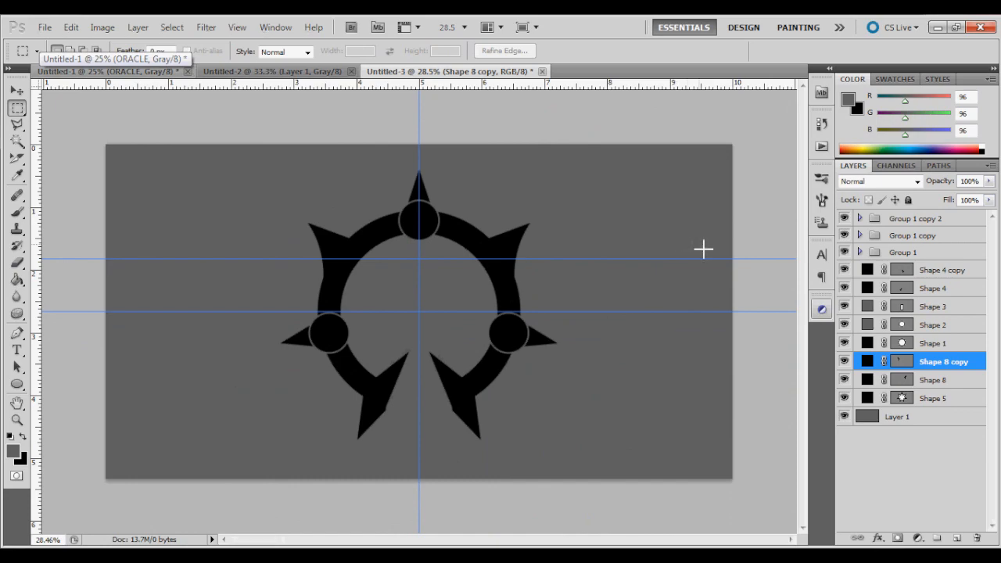
pyautogui.moveTo(702, 243)
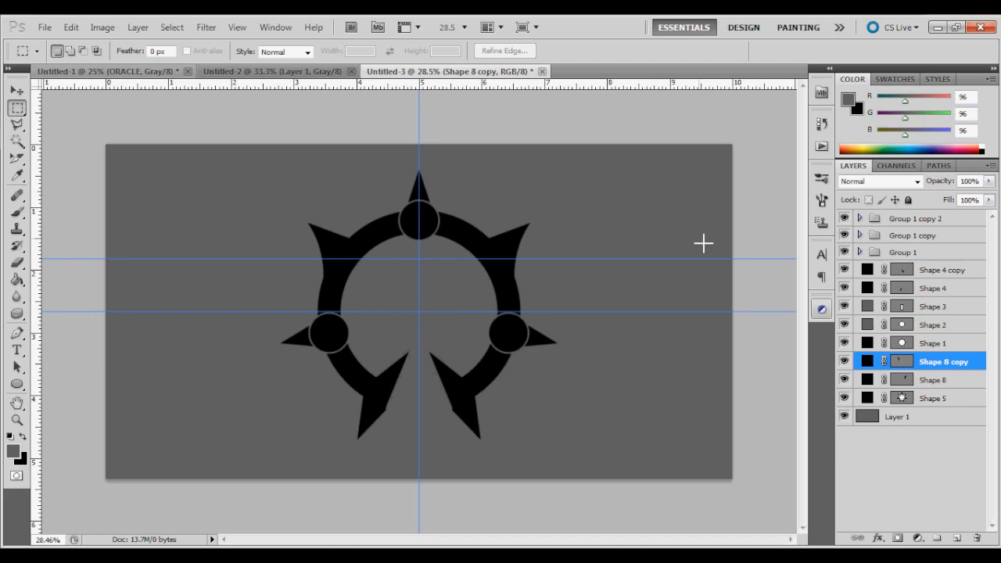
pyautogui.moveTo(555, 235)
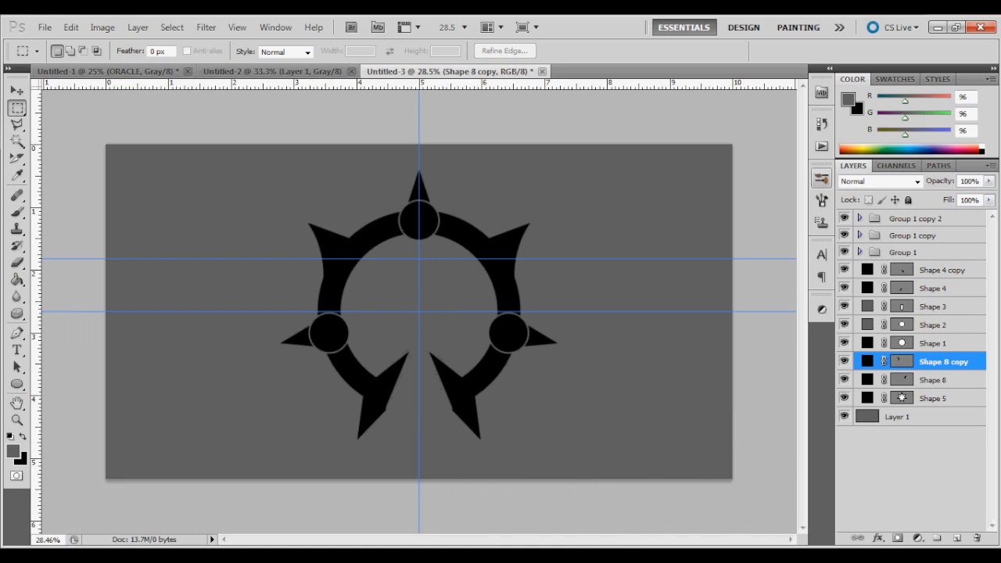
pyautogui.moveTo(698, 538)
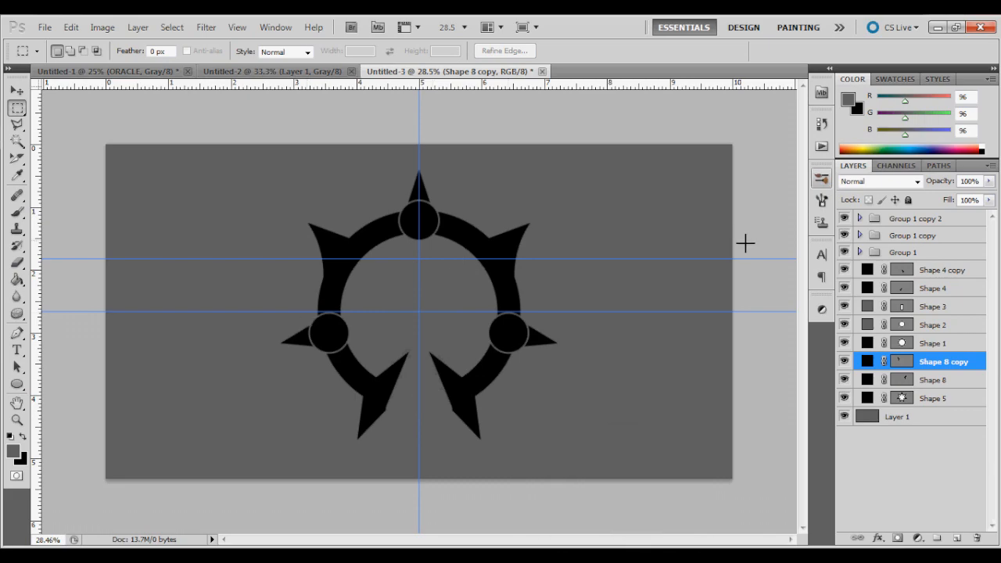
pyautogui.moveTo(493, 370)
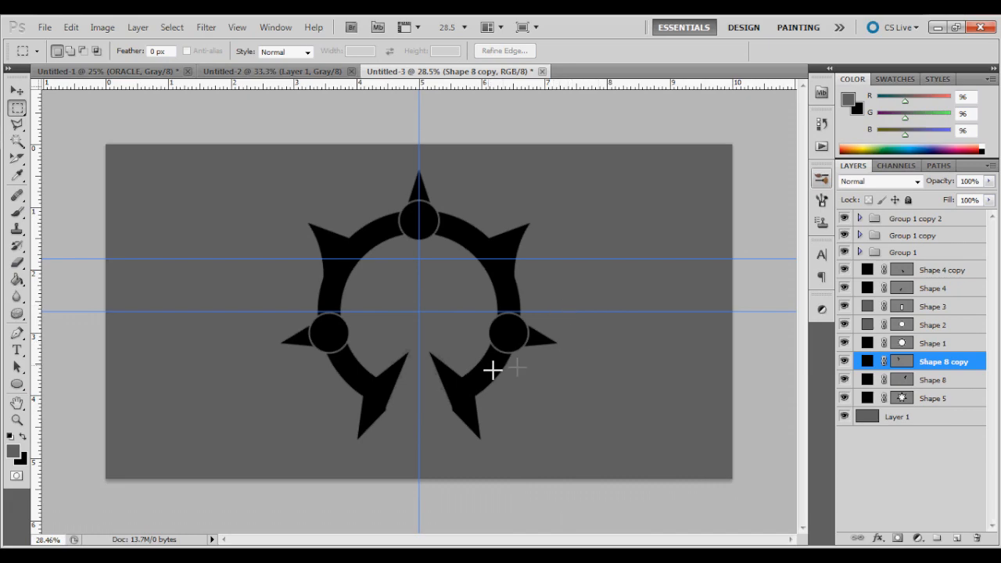
pyautogui.moveTo(455, 475)
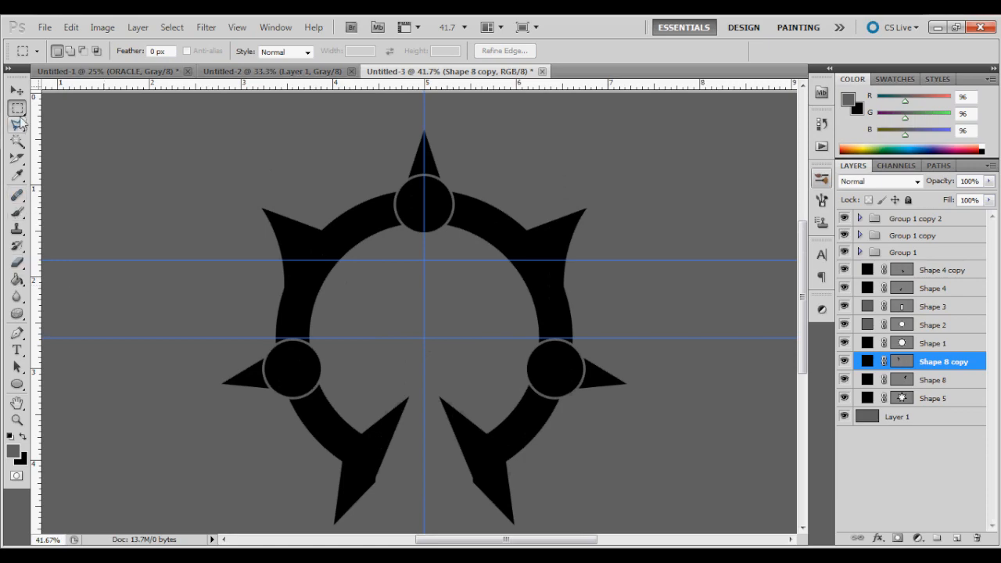
pyautogui.moveTo(498, 225)
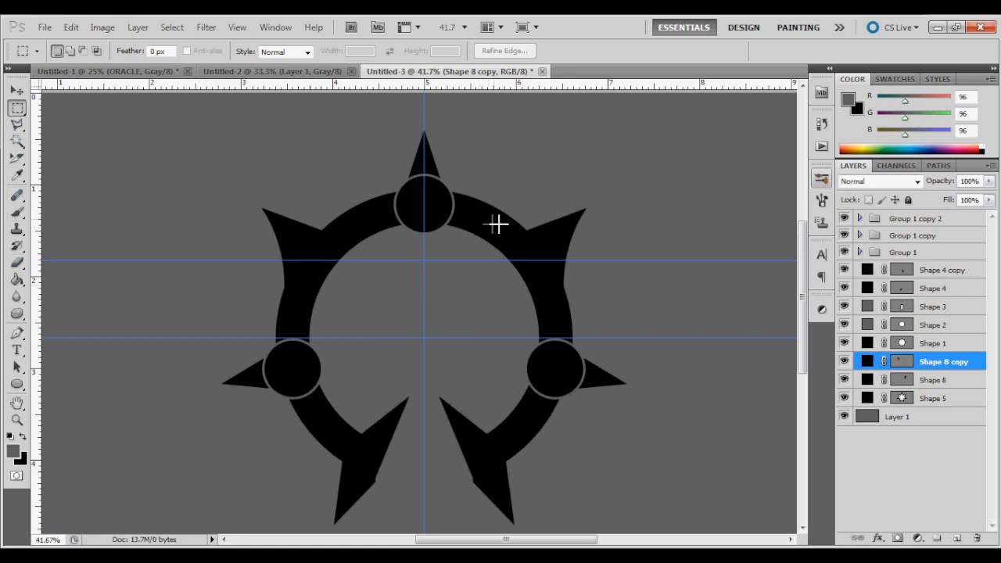
# Clear the guides and group every logo layer into Group 2, declining the vector mask replacement.
pyautogui.click(207, 26)
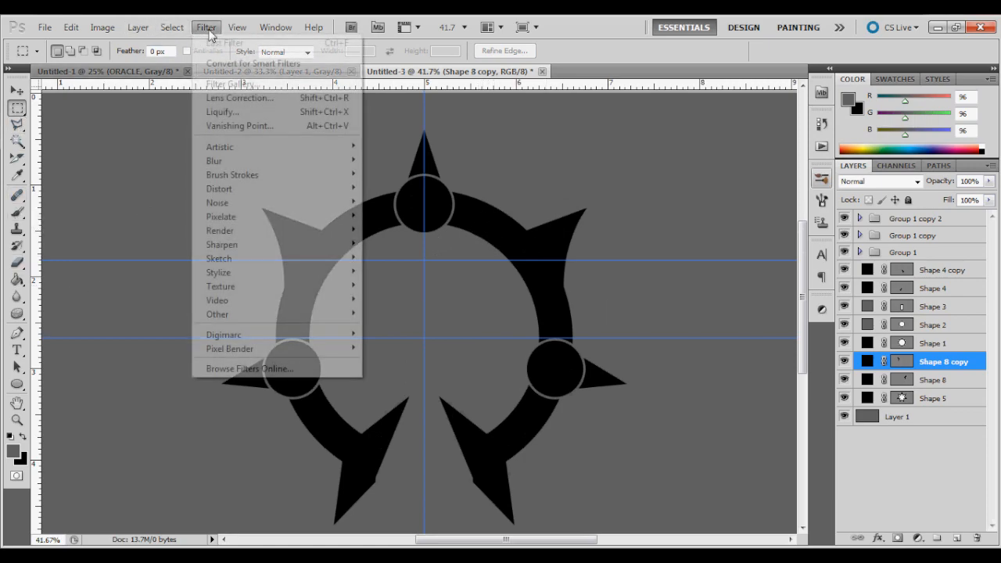
pyautogui.moveTo(229, 349)
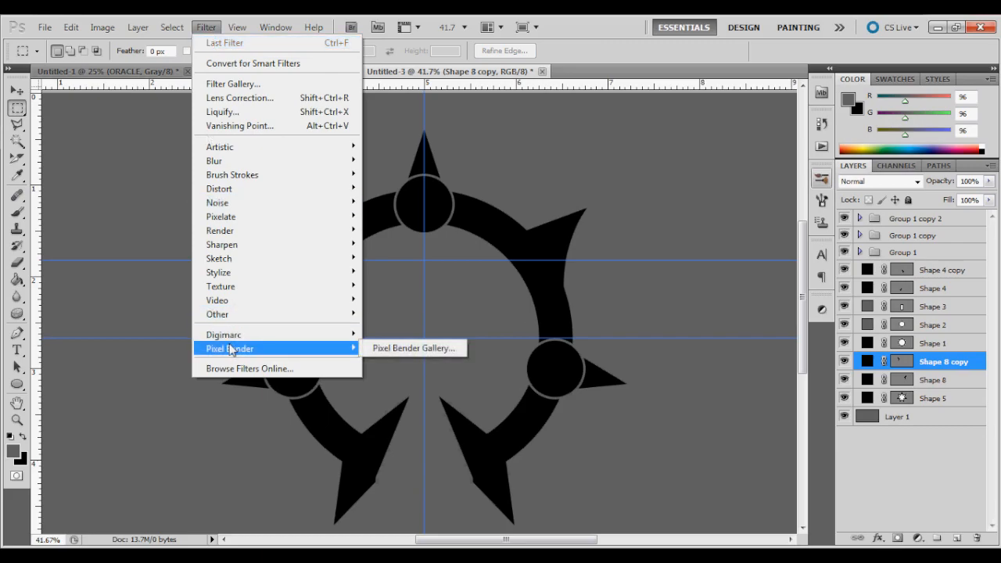
pyautogui.click(237, 26)
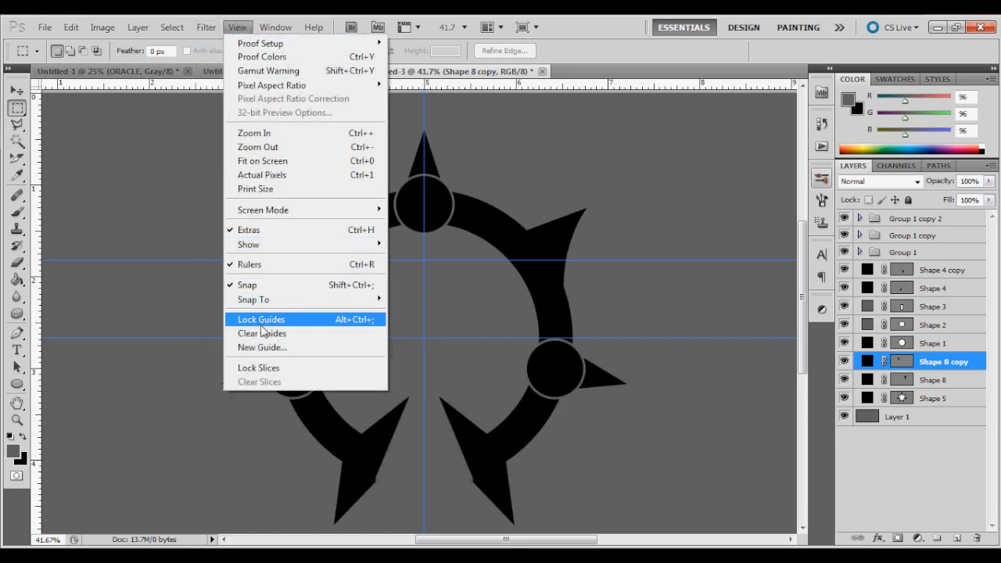
pyautogui.click(261, 333)
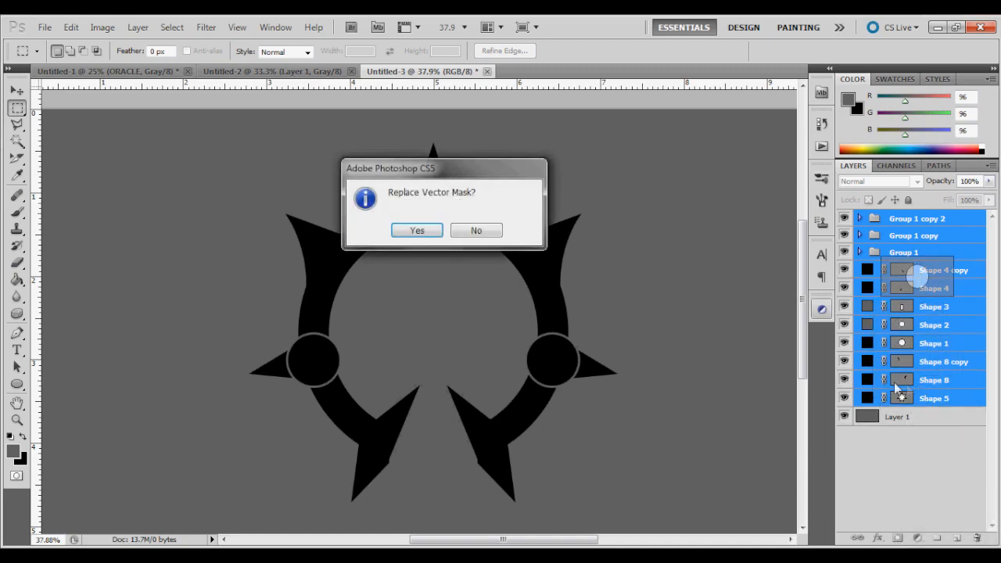
pyautogui.click(416, 230)
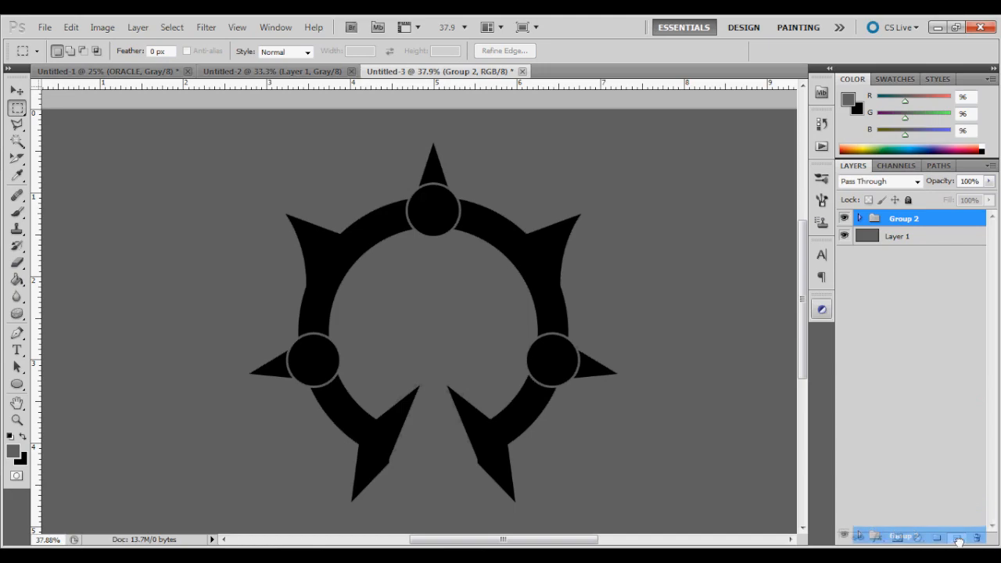
pyautogui.click(861, 219)
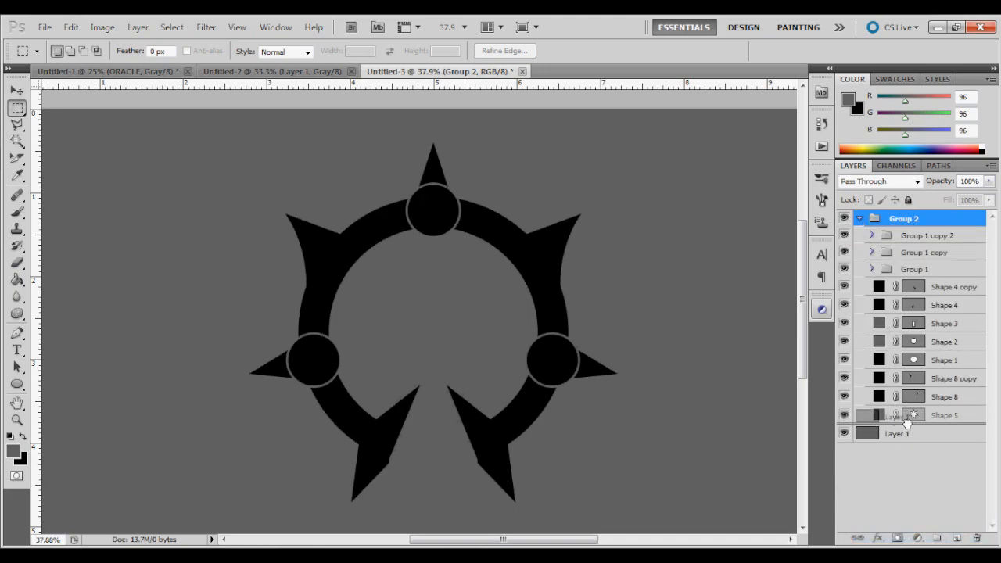
pyautogui.click(861, 219)
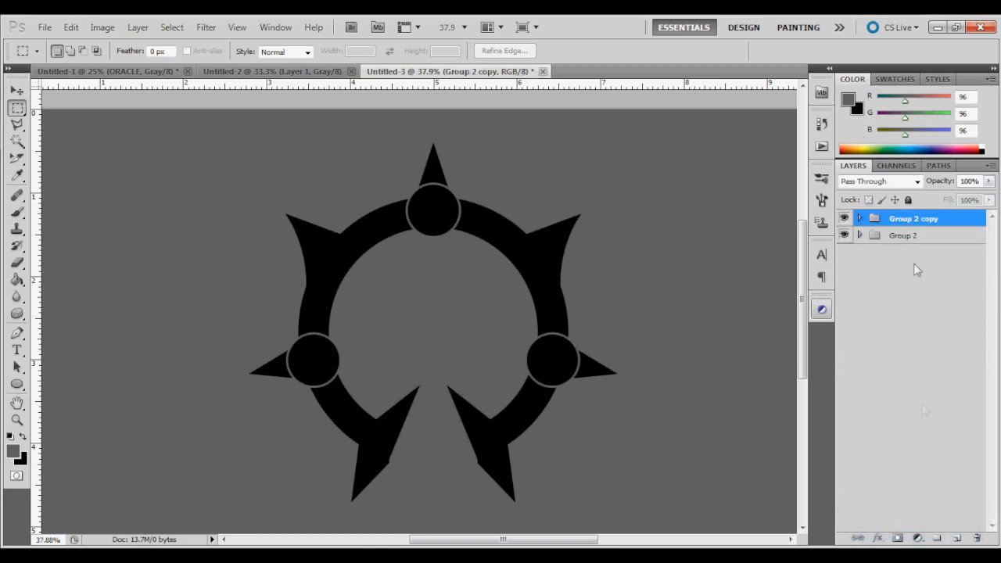
pyautogui.rightClick(914, 219)
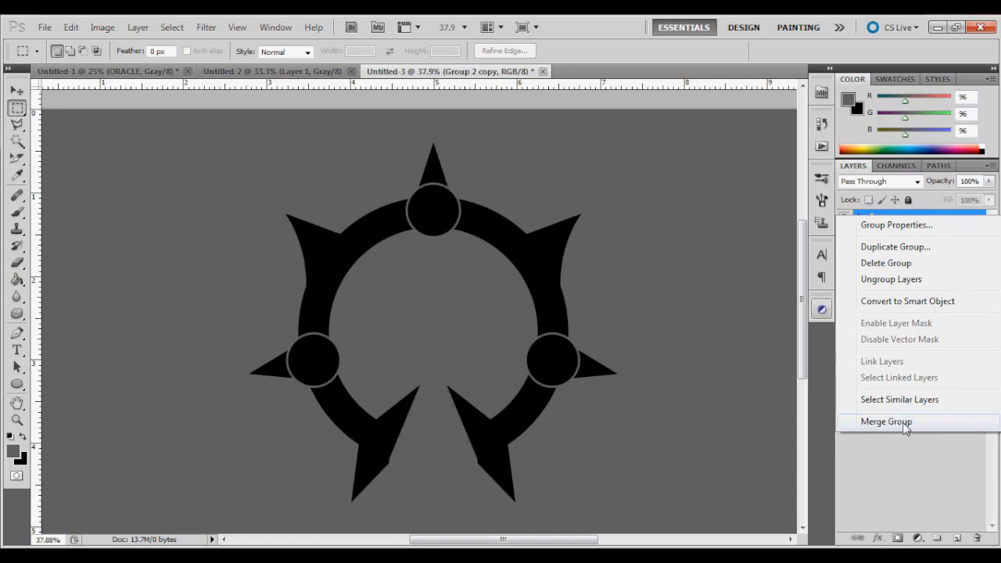
pyautogui.click(886, 422)
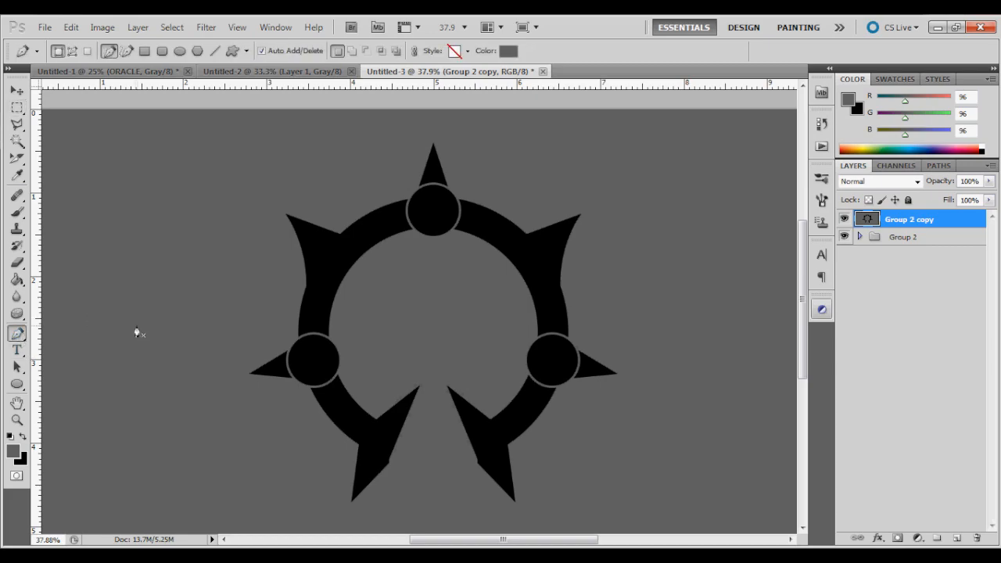
pyautogui.moveTo(389, 488)
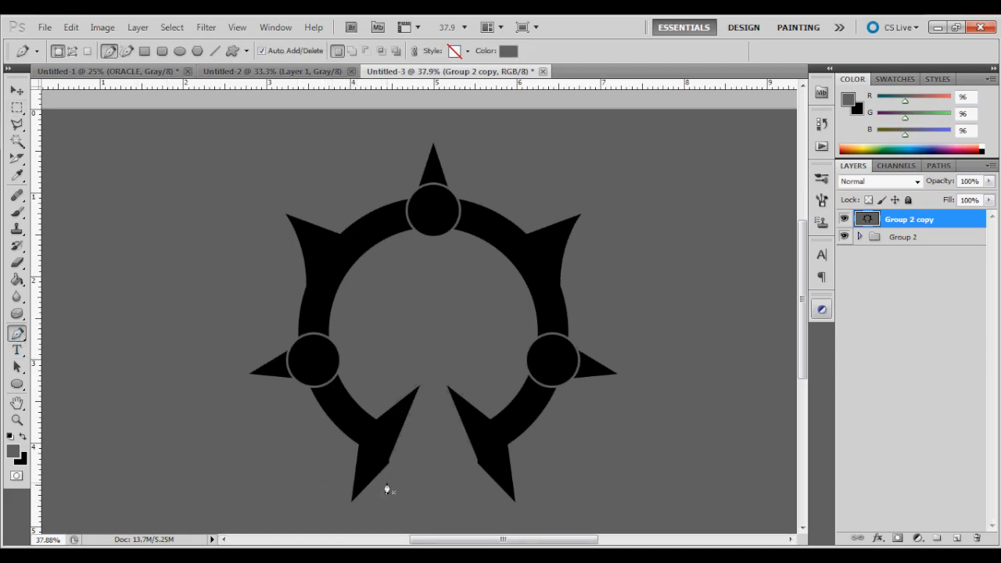
pyautogui.moveTo(340, 301)
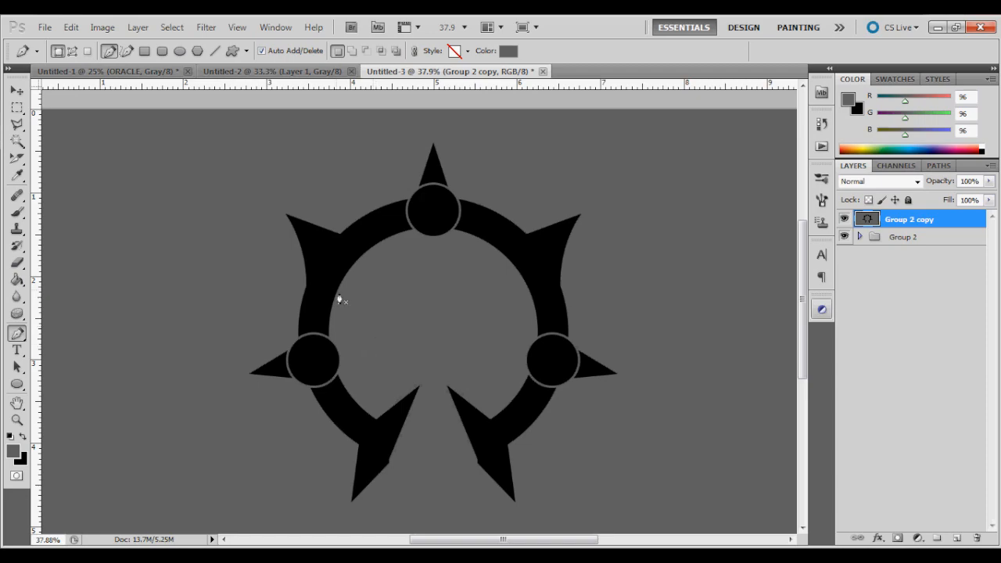
pyautogui.moveTo(604, 344)
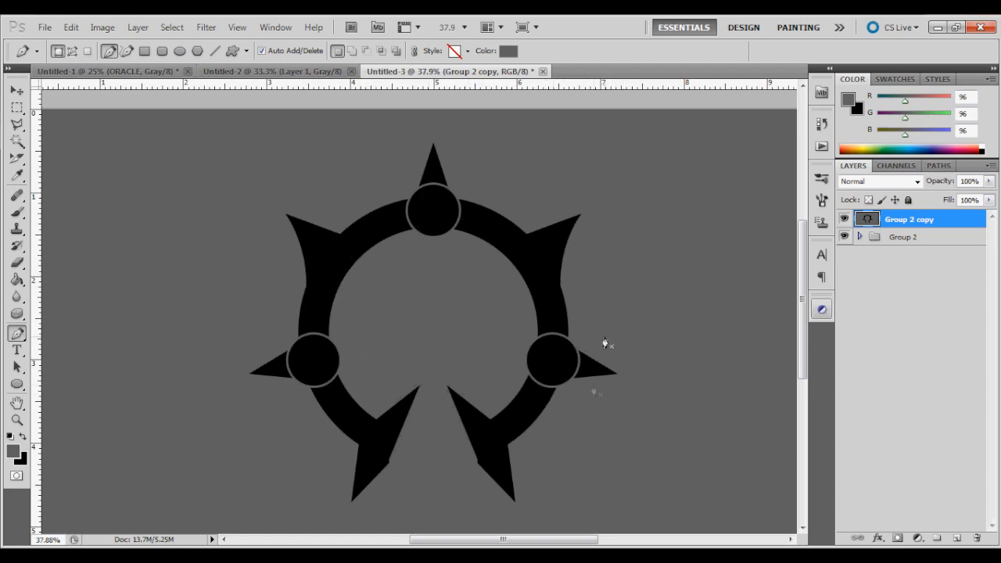
pyautogui.moveTo(460, 241)
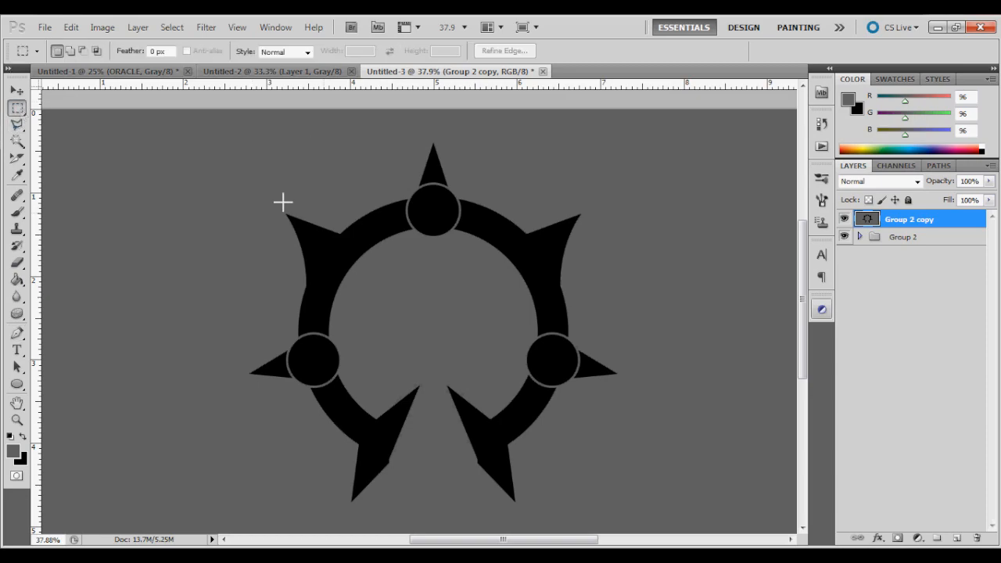
# Magic Wand select around the black logo with Tolerance 0 and Contiguous ticked.
pyautogui.click(17, 140)
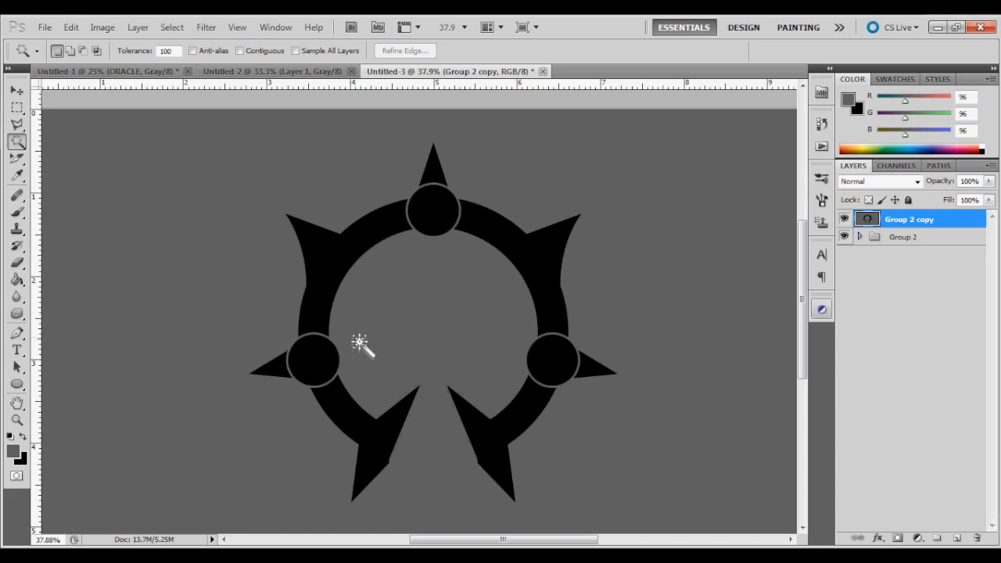
pyautogui.moveTo(344, 263)
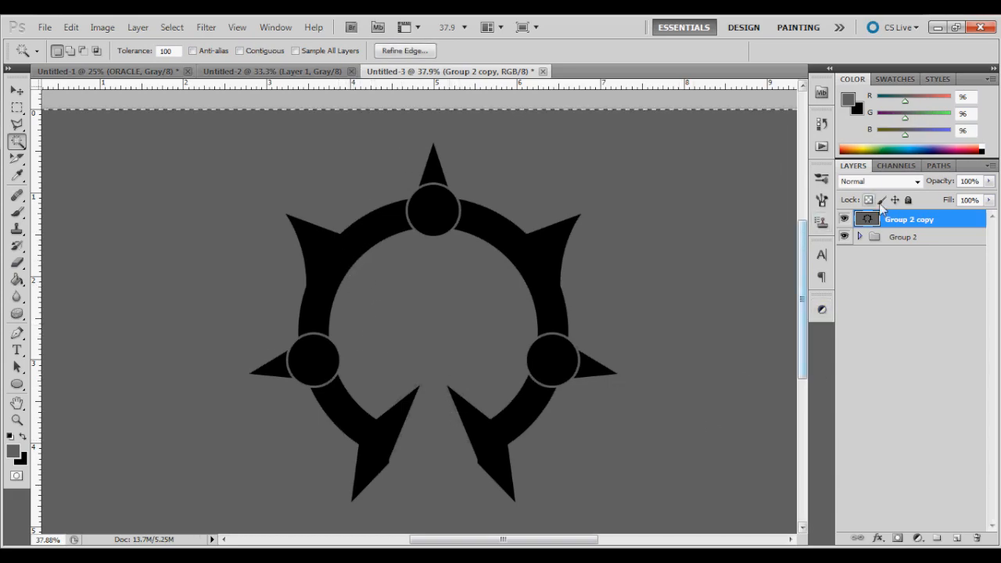
pyautogui.click(241, 50)
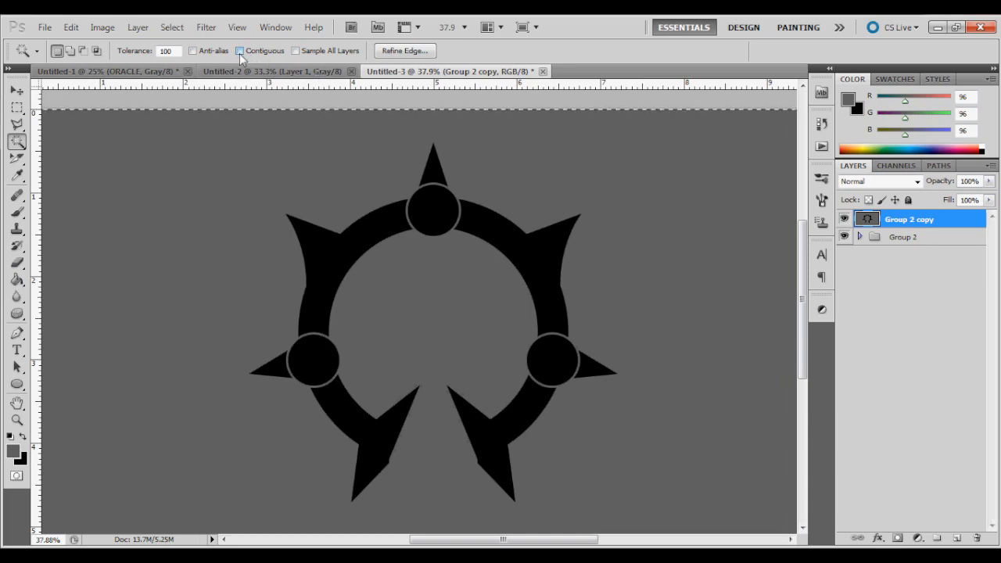
pyautogui.click(241, 50)
pyautogui.write('0')
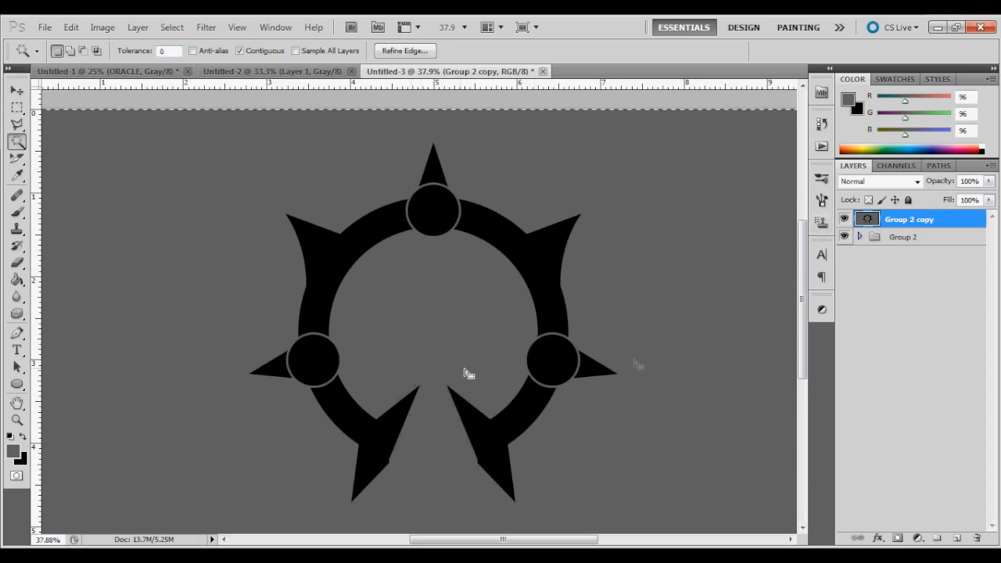
pyautogui.click(551, 332)
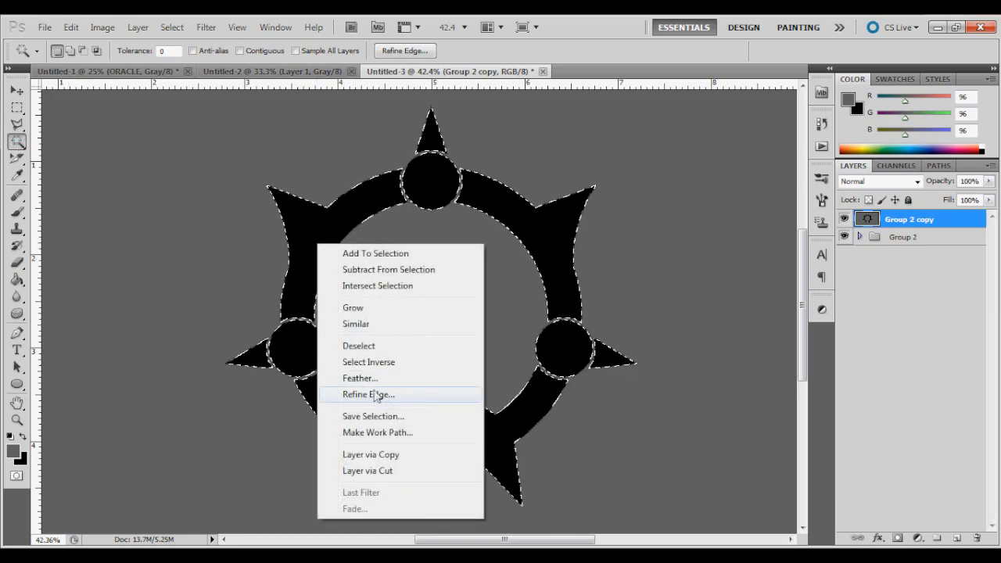
pyautogui.moveTo(400, 432)
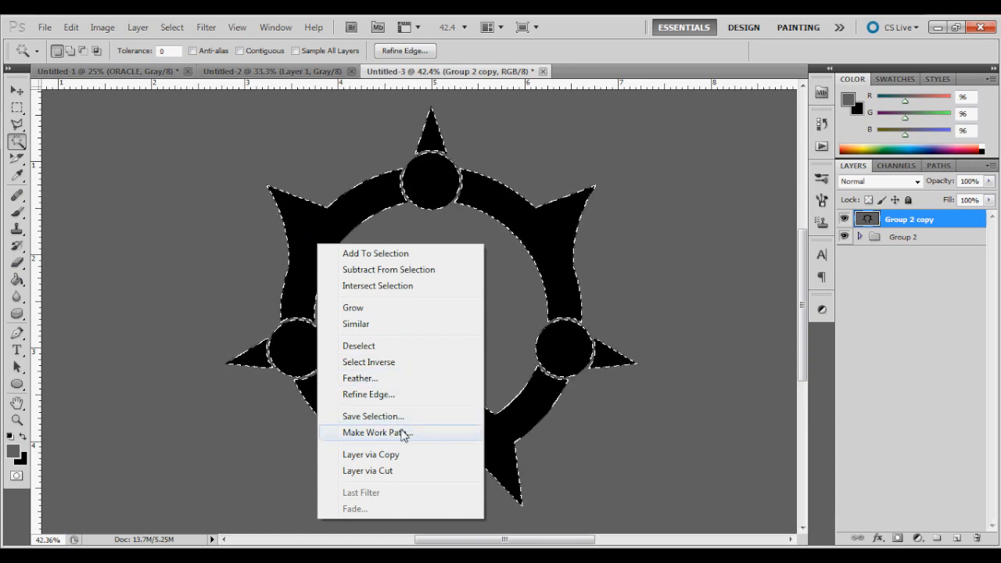
# Convert the logo selection into a work path via Make Work Path.
pyautogui.click(375, 432)
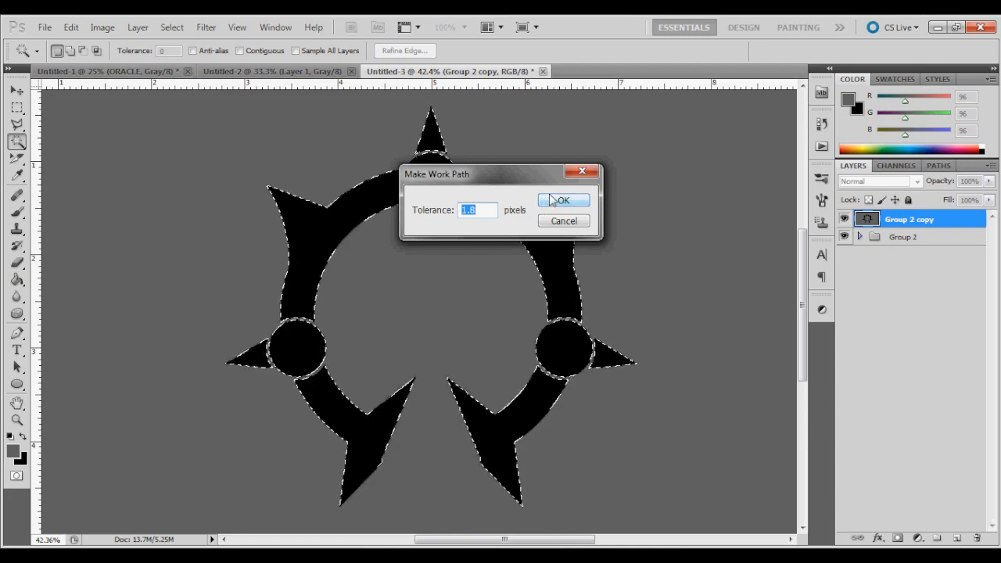
pyautogui.click(563, 200)
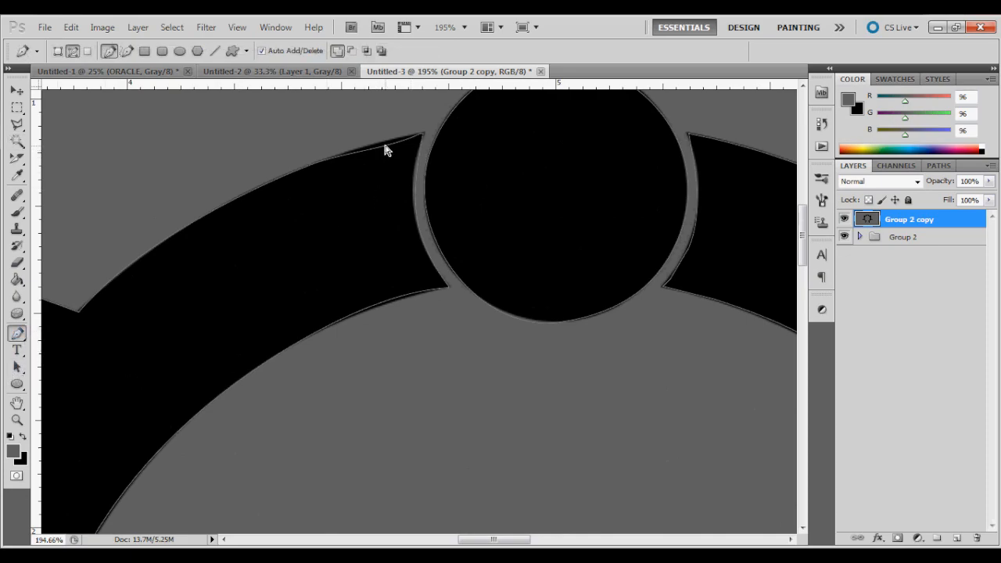
pyautogui.click(422, 133)
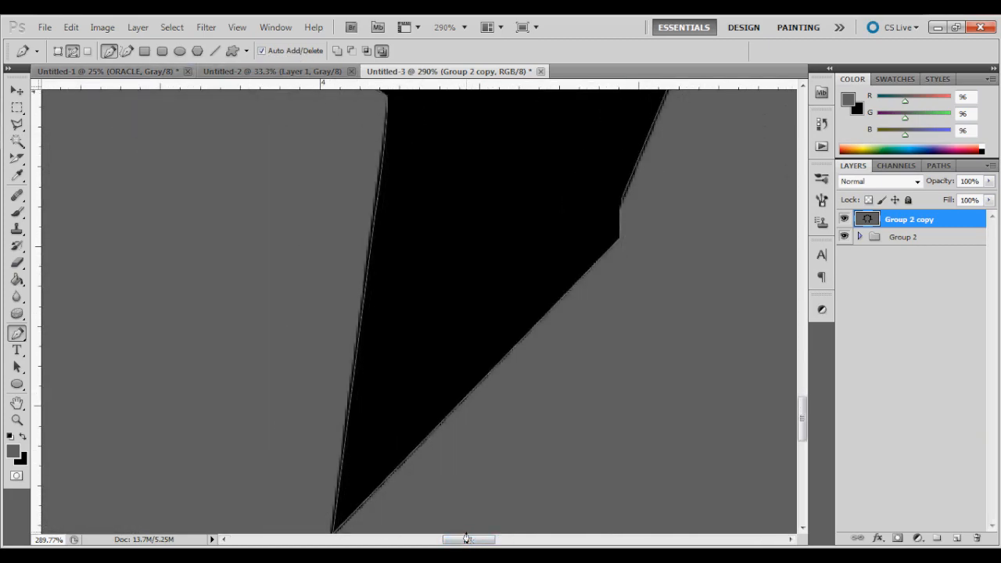
pyautogui.moveTo(468, 539); pyautogui.dragTo(488, 539)
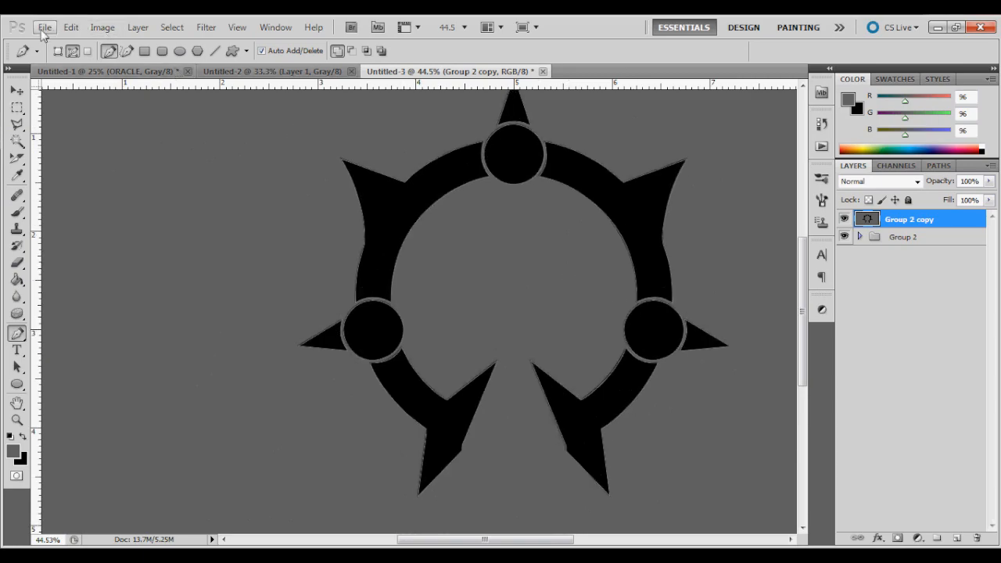
# Export the work path with Paths to Illustrator as oracle.ai in the LogoAi's folder.
pyautogui.click(44, 28)
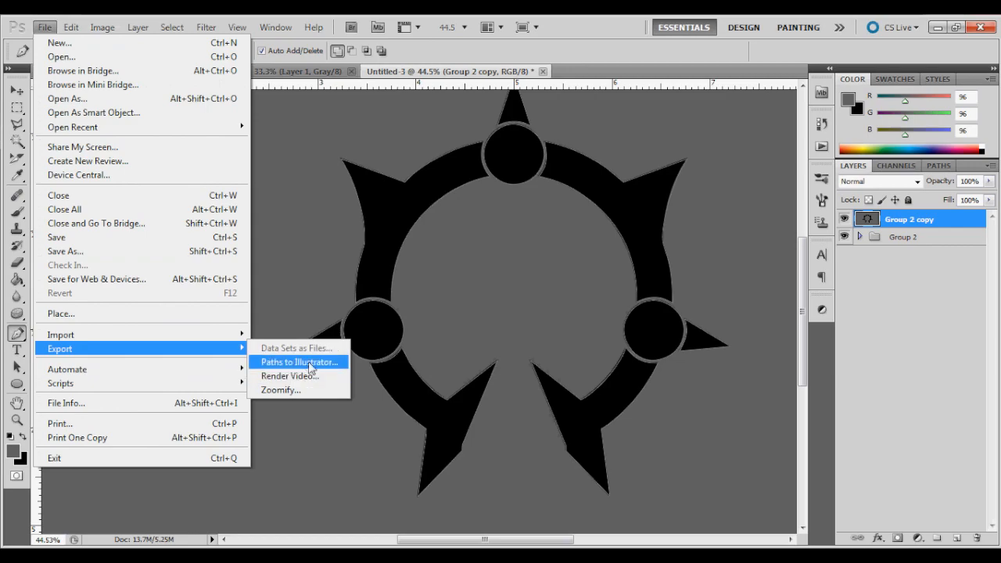
pyautogui.click(299, 361)
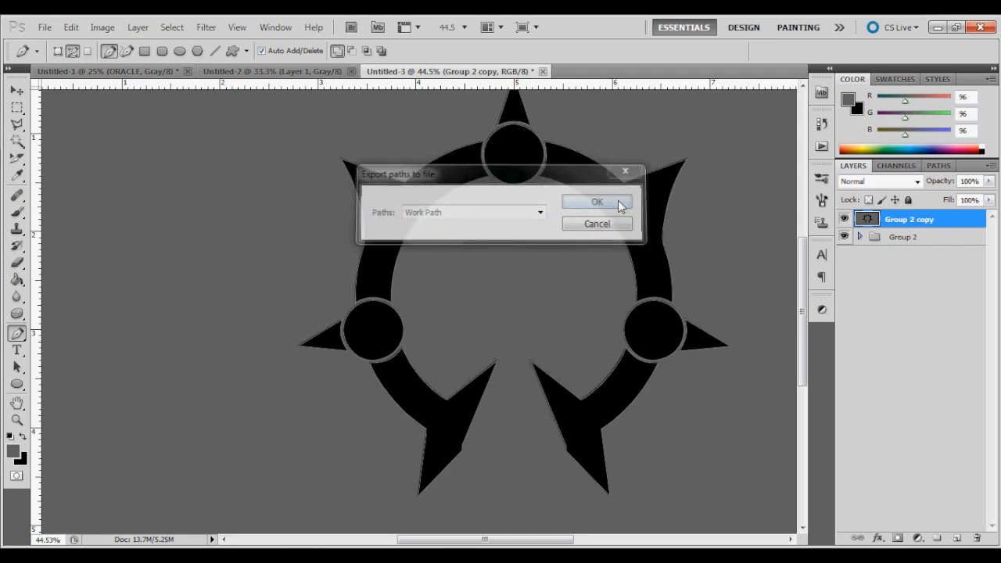
pyautogui.click(598, 201)
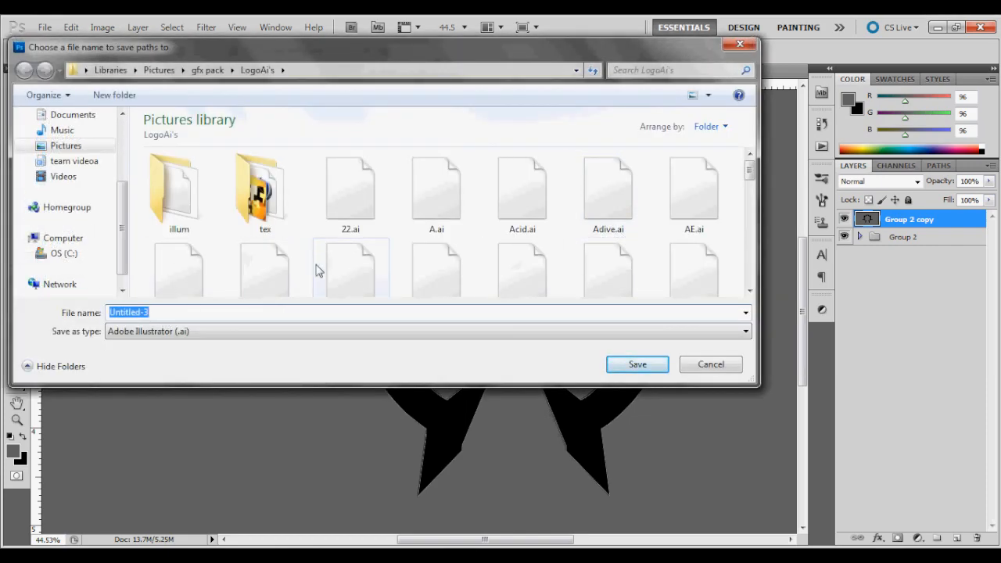
pyautogui.moveTo(351, 270)
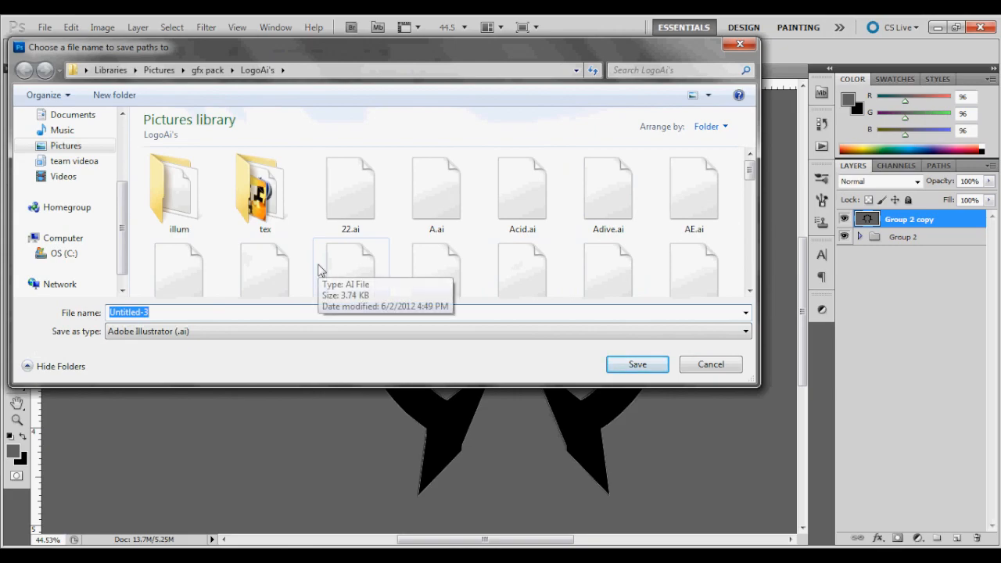
pyautogui.write('ora')
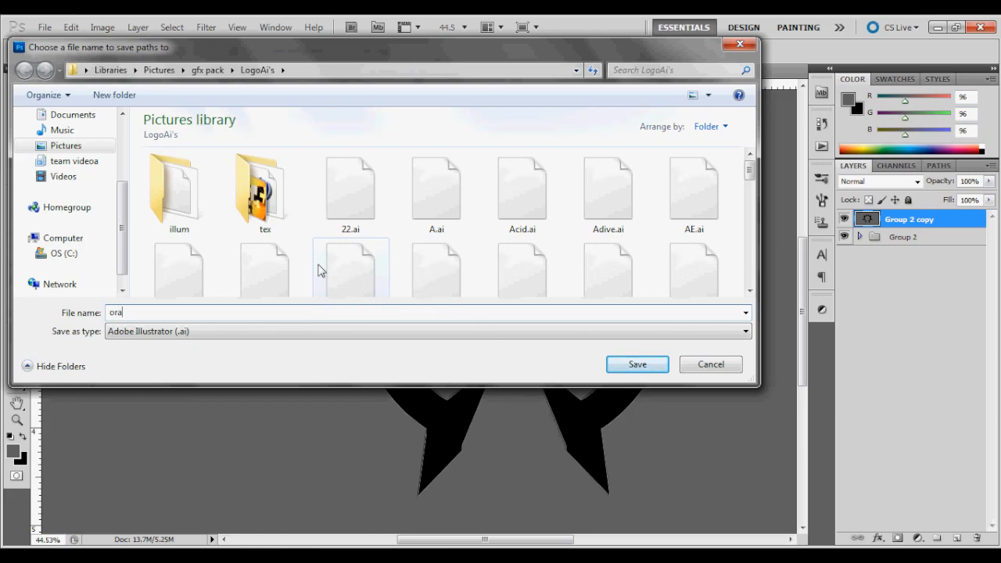
pyautogui.write('cle ai')
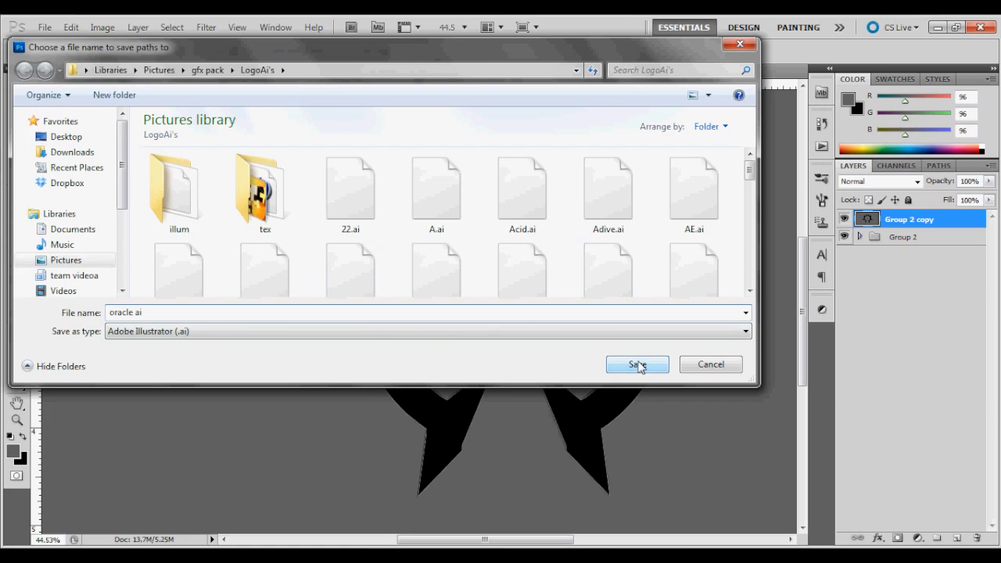
pyautogui.click(637, 364)
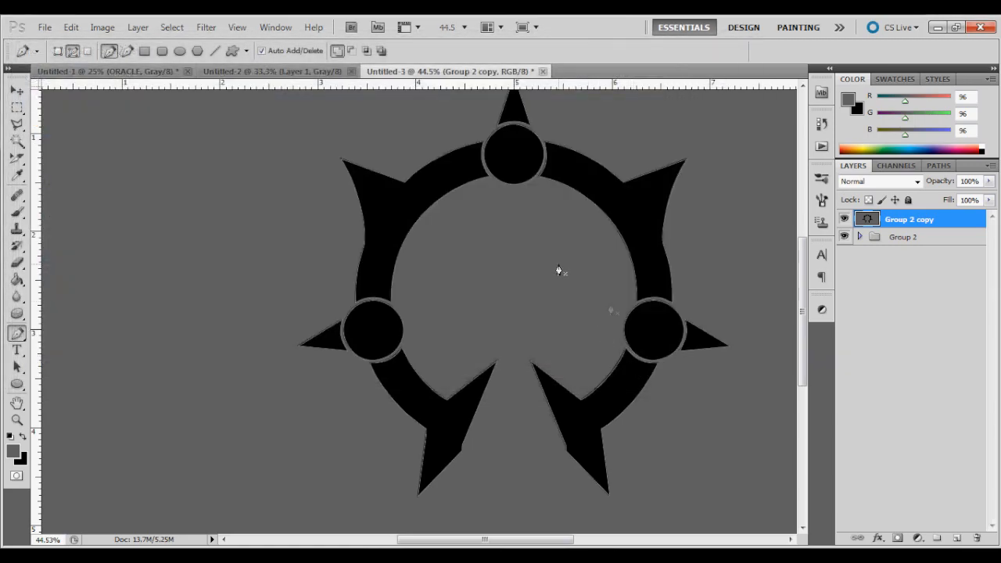
pyautogui.moveTo(560, 328)
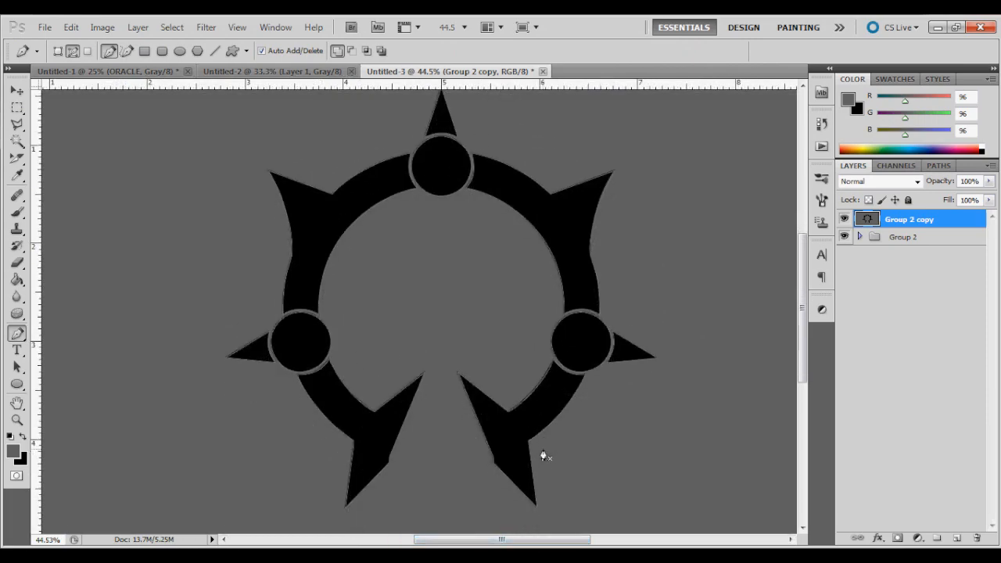
pyautogui.moveTo(580, 420)
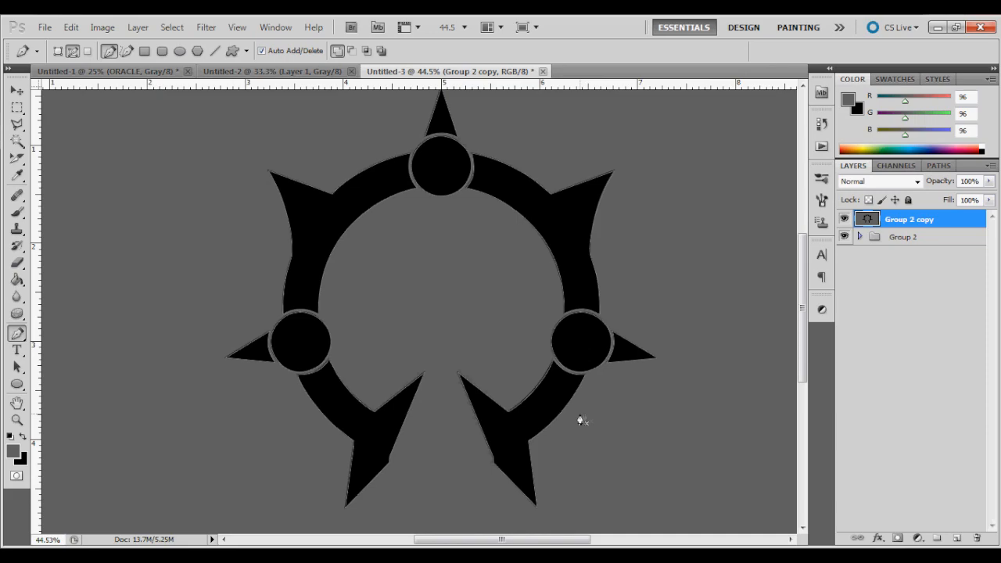
pyautogui.moveTo(617, 438)
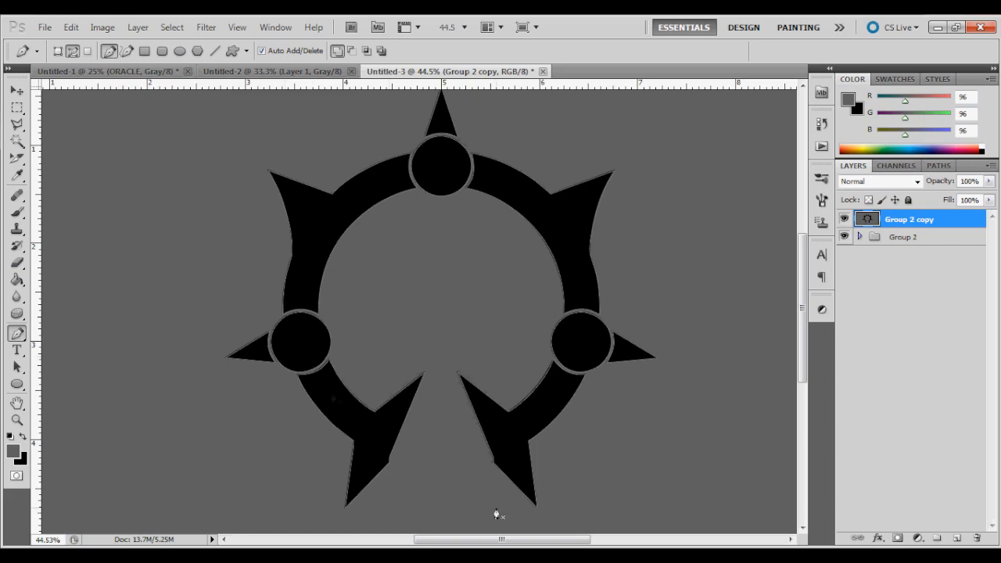
pyautogui.moveTo(625, 382)
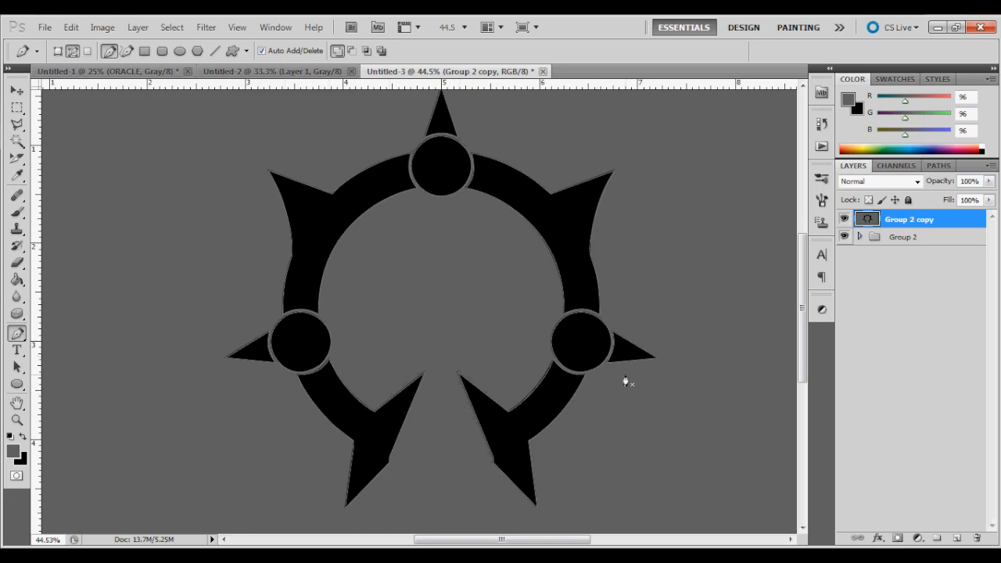